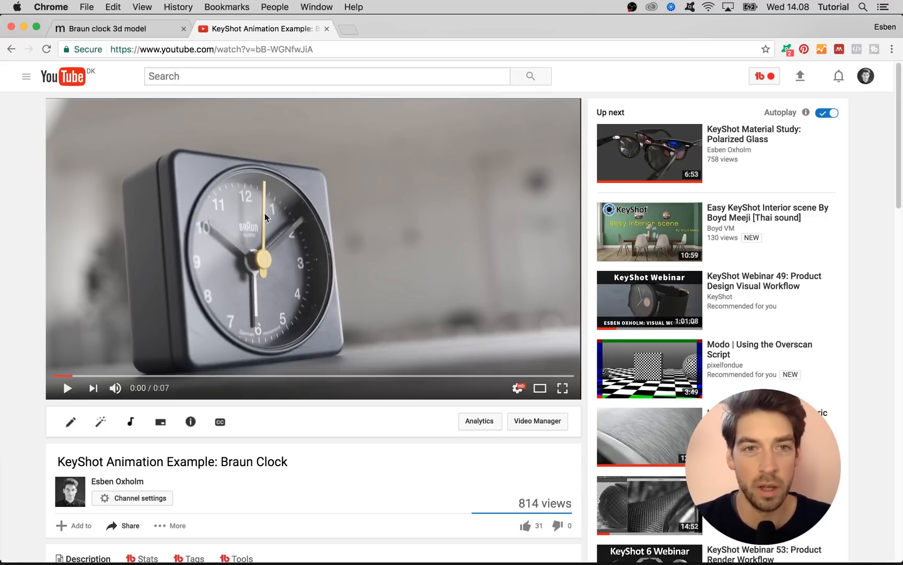
mouse_move(265, 203)
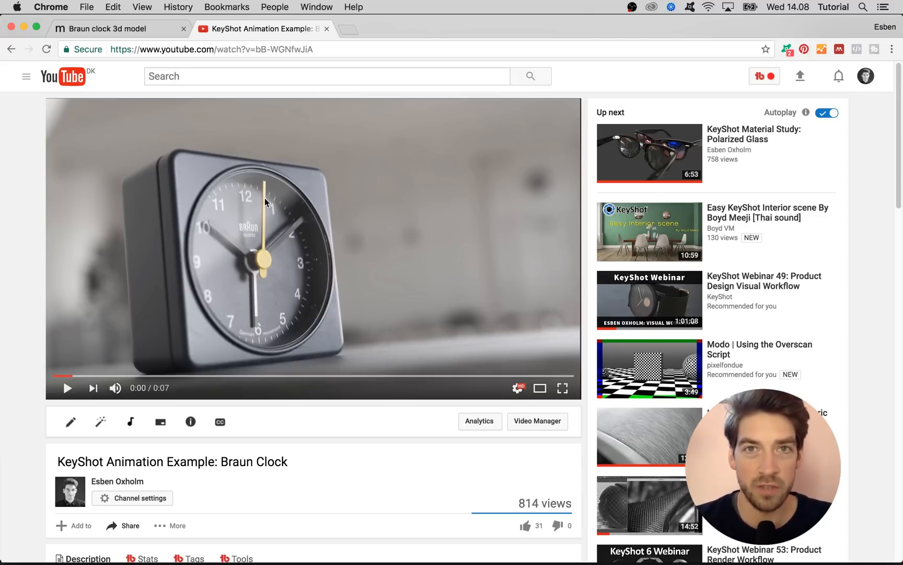
mouse_move(78, 398)
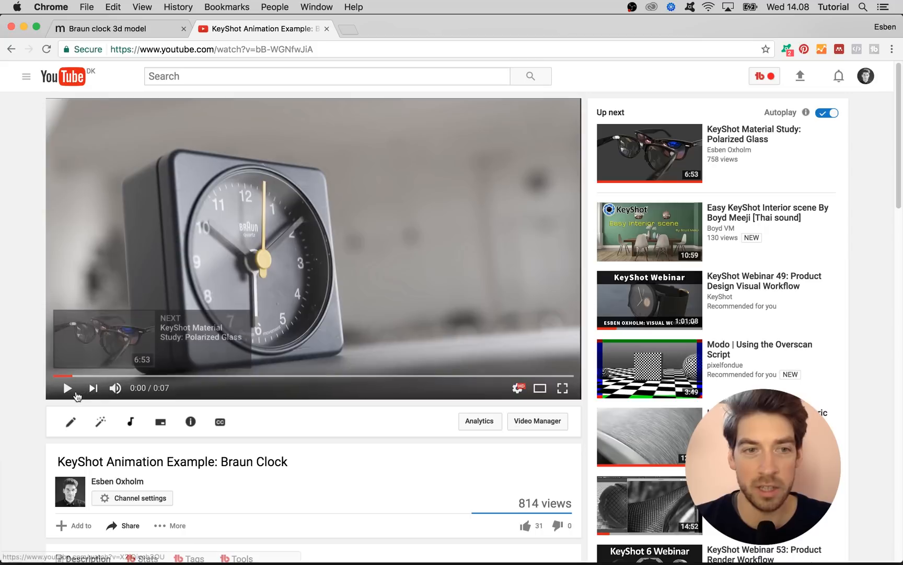
Step: Play the Braun clock animation video on YouTube and pause it at about 0:05
click(67, 388)
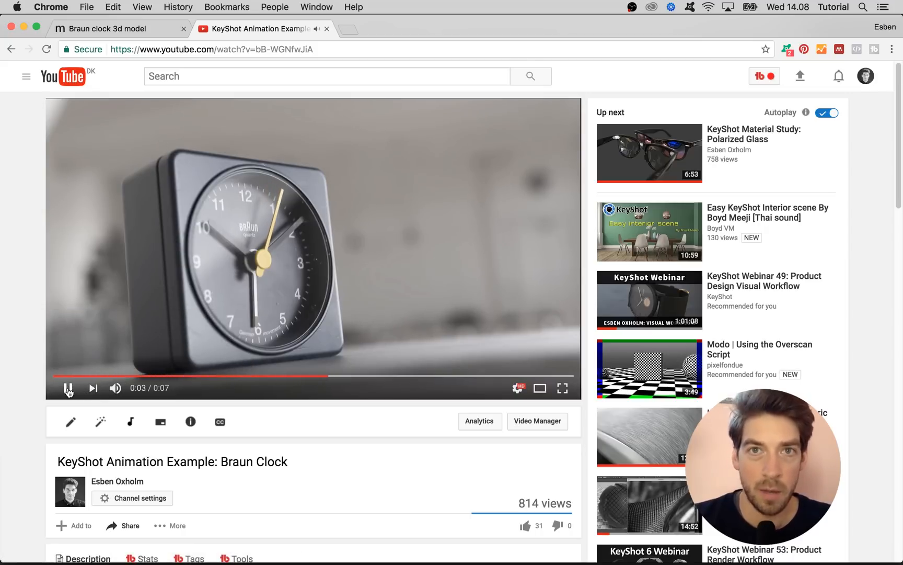
click(67, 388)
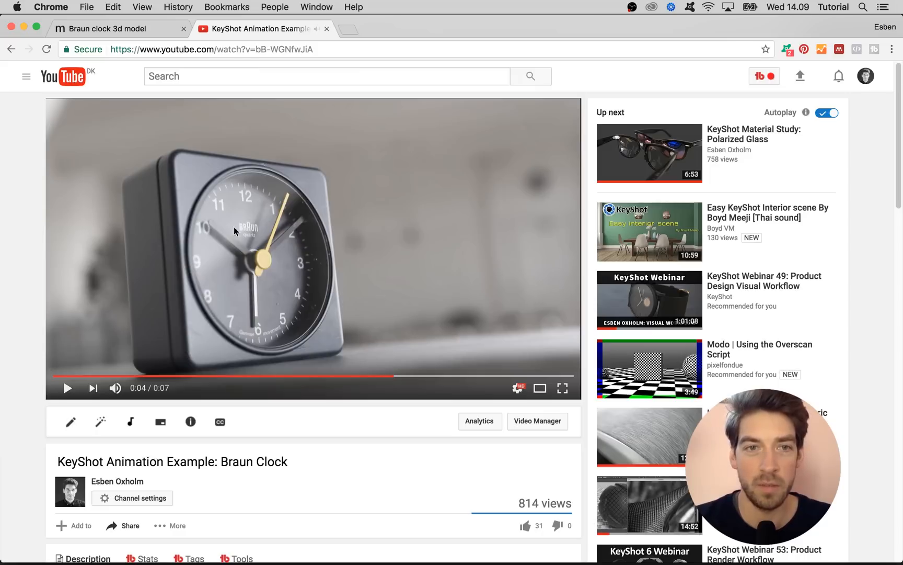
click(66, 388)
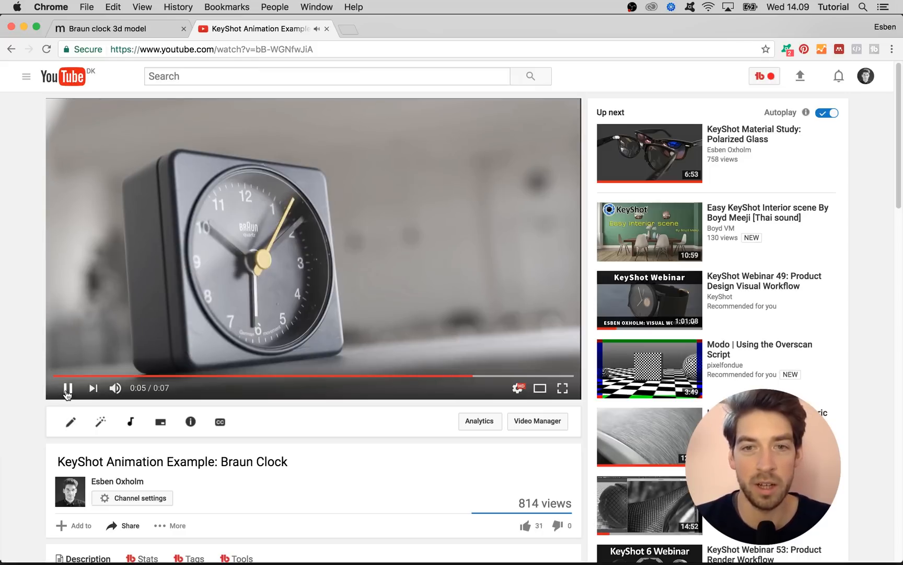
click(67, 388)
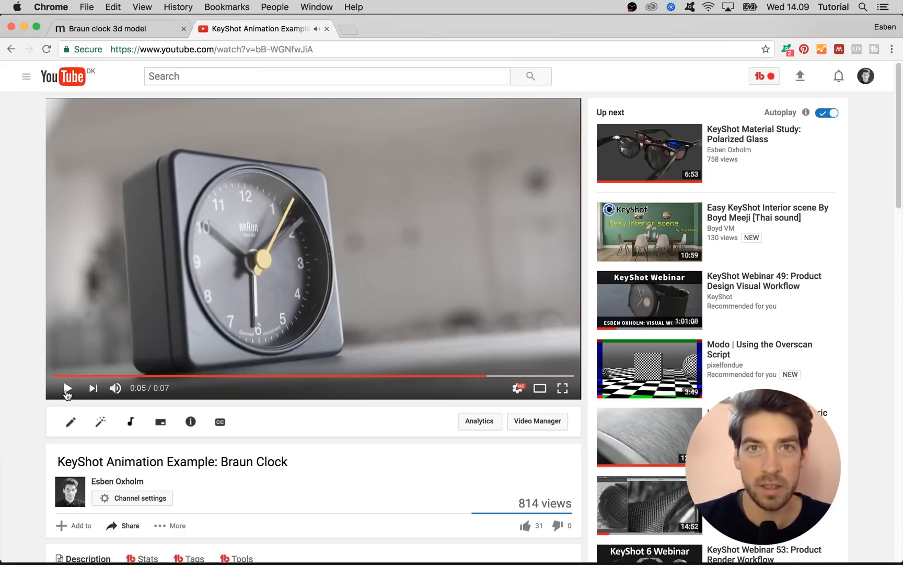
Step: Switch to the 'Braun clock 3d model' tab and scroll the modelplusmodel.com product page
click(107, 28)
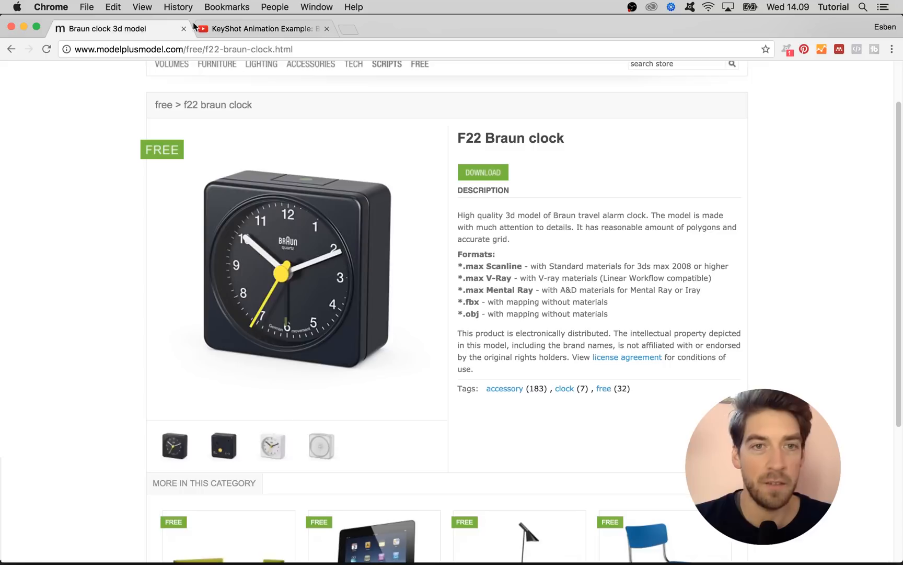
mouse_move(163, 50)
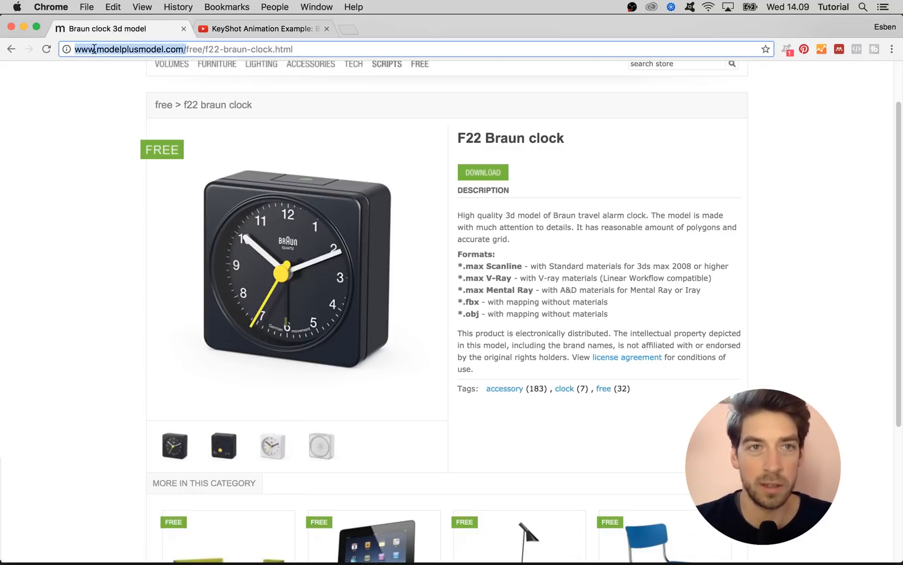
mouse_move(236, 221)
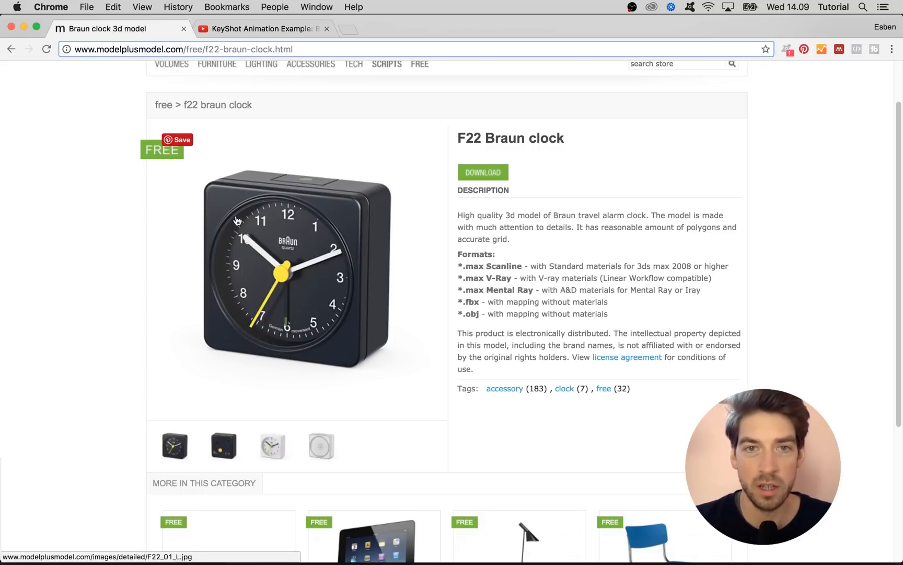
scroll(down, 3)
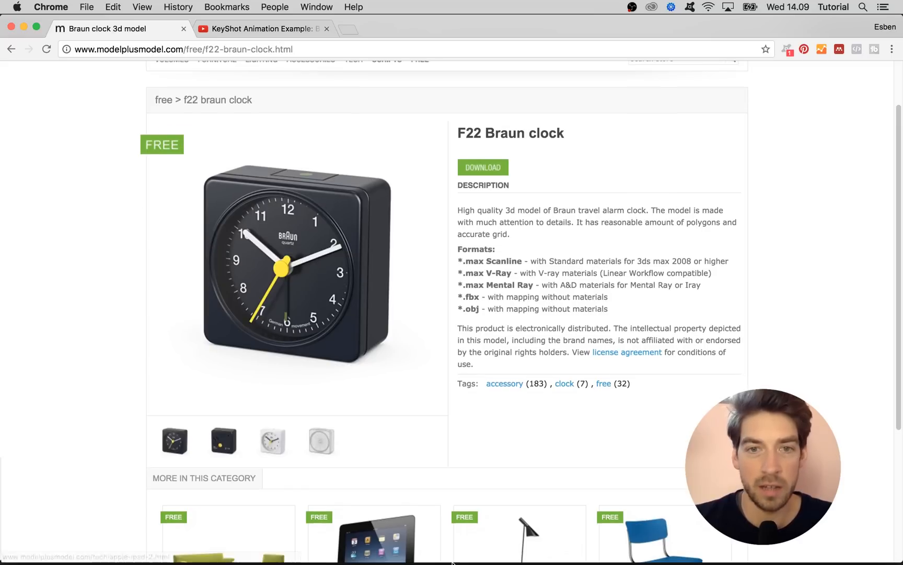
click(457, 549)
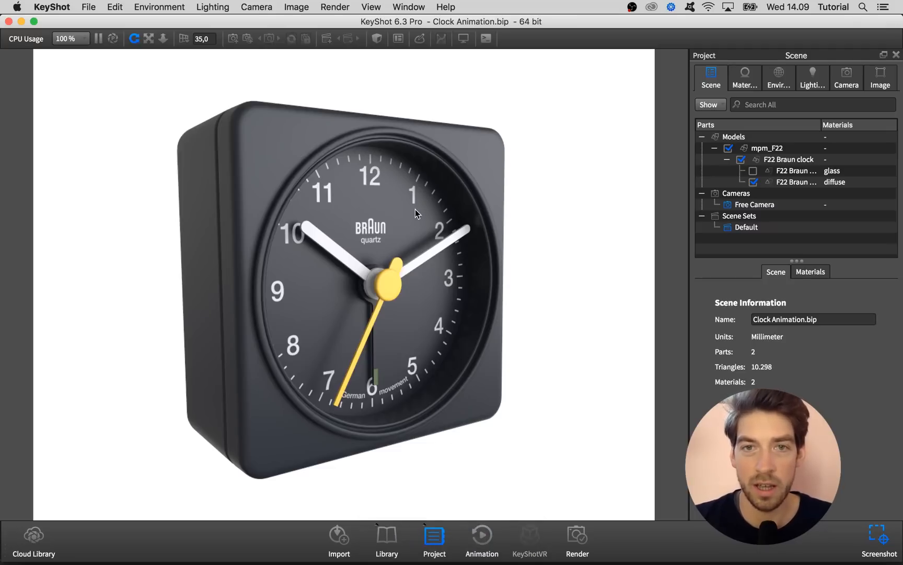
click(743, 77)
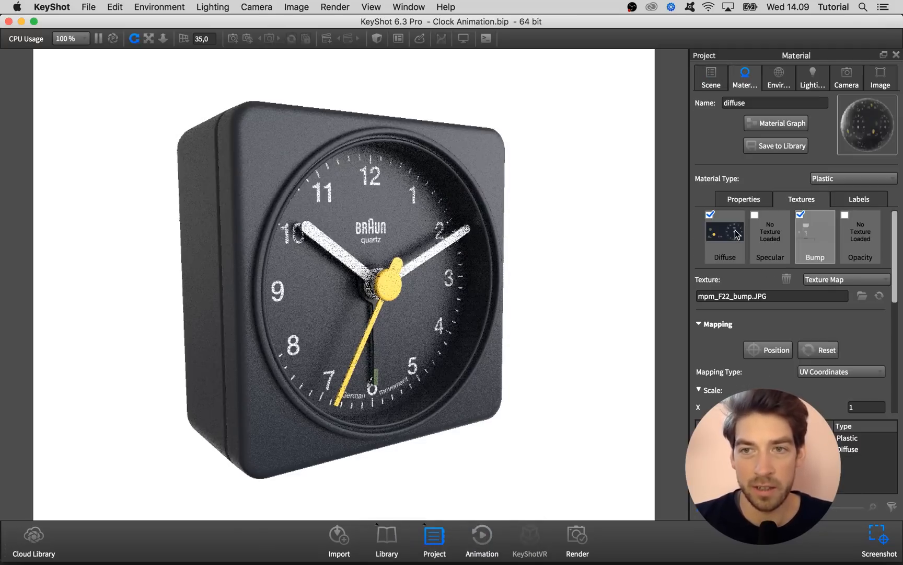
click(725, 233)
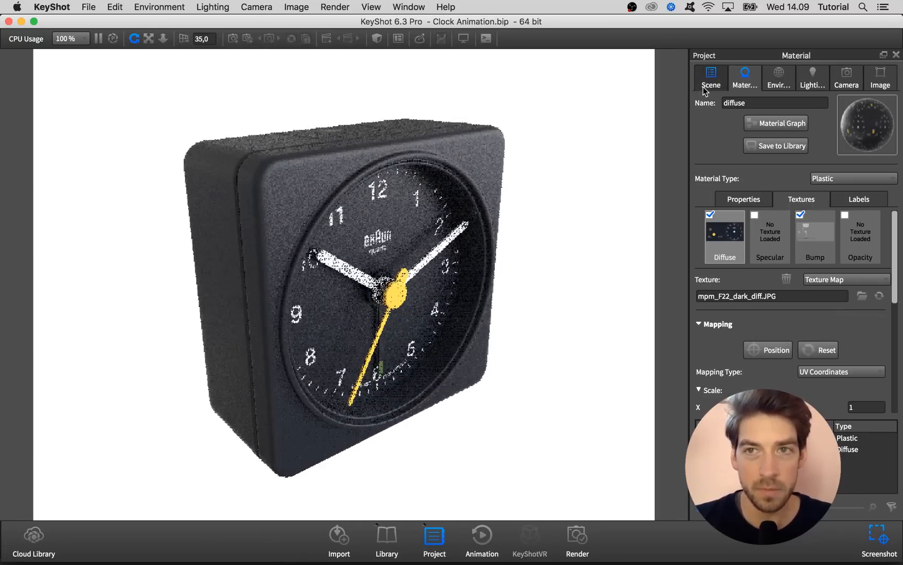
click(710, 78)
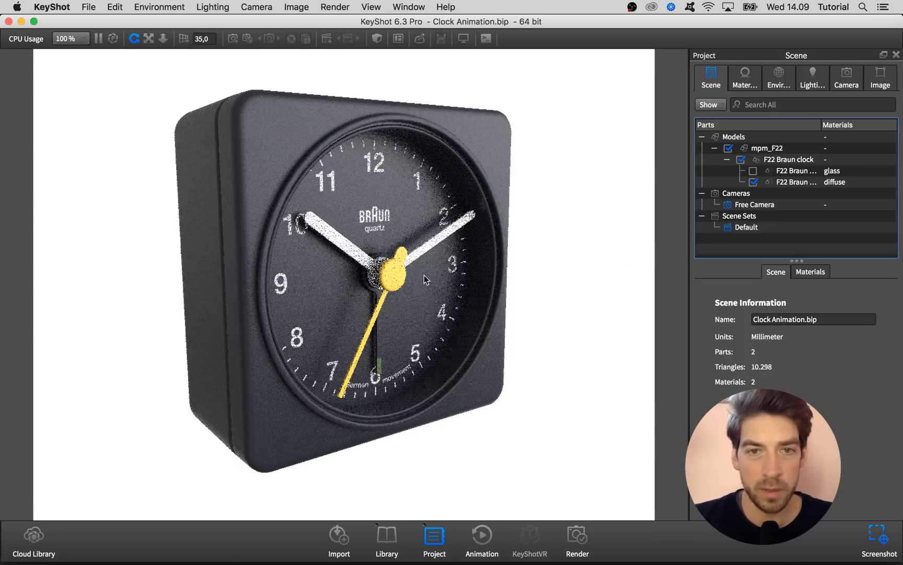
Step: Open Edit Geometry on the clock in Split Separate Objects mode and continue
right_click(397, 274)
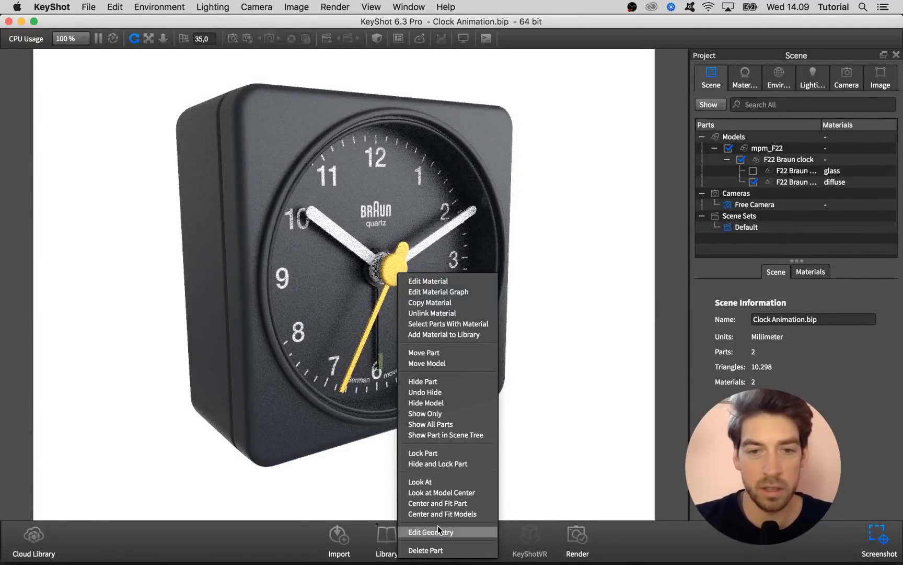
click(431, 532)
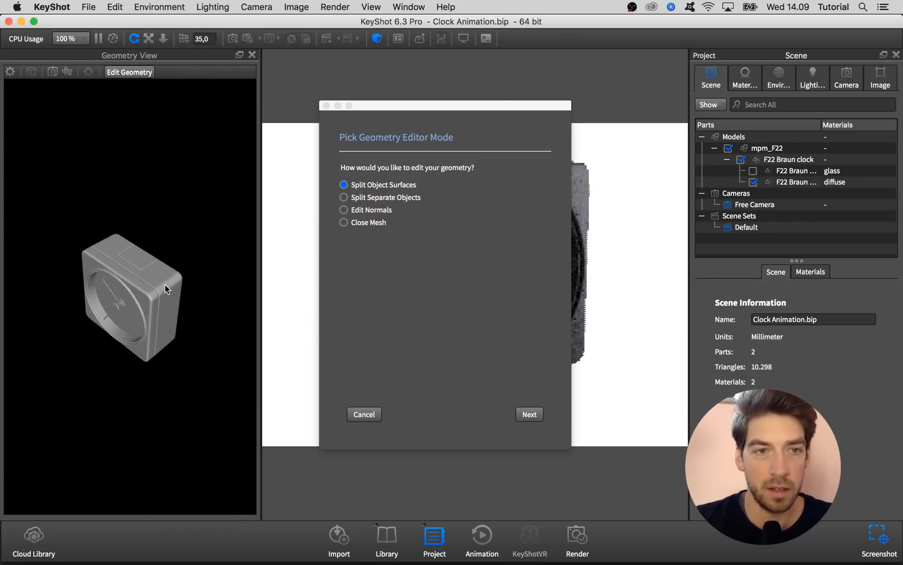
click(343, 197)
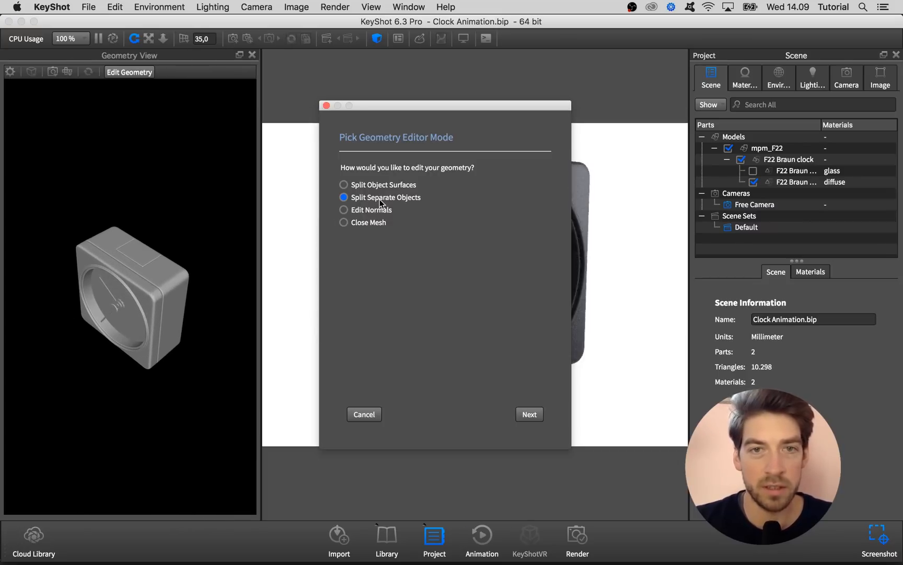
mouse_move(373, 203)
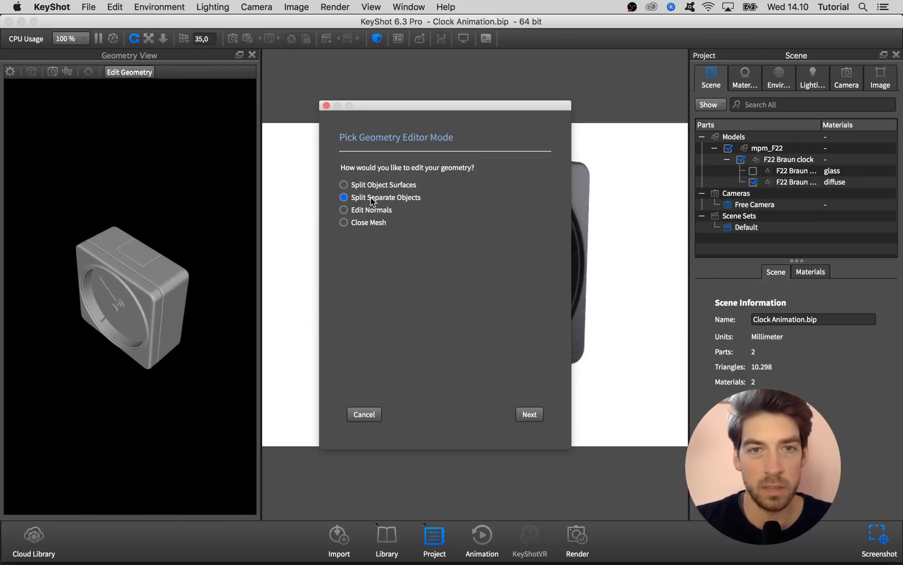
click(529, 414)
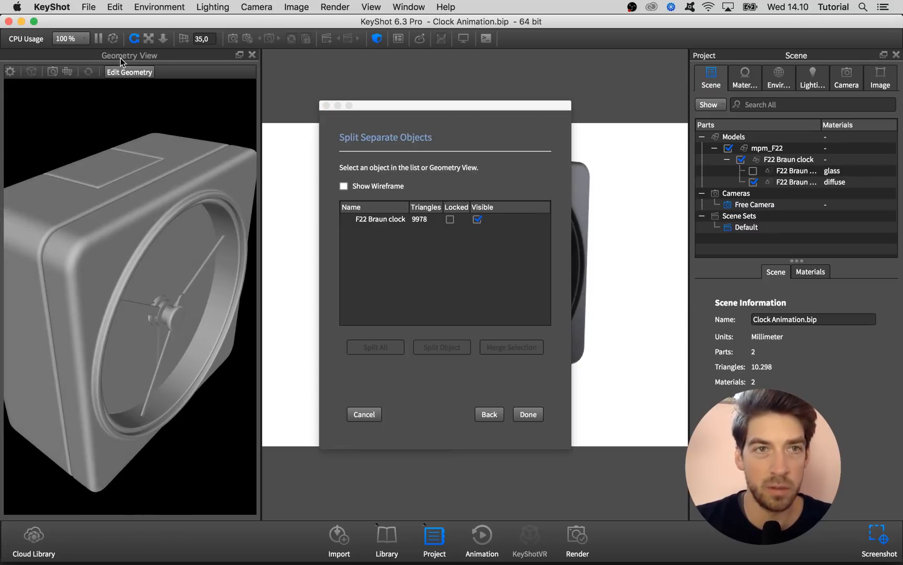
Step: Split the second hand and its pin into their own objects, leaving five parts
click(179, 311)
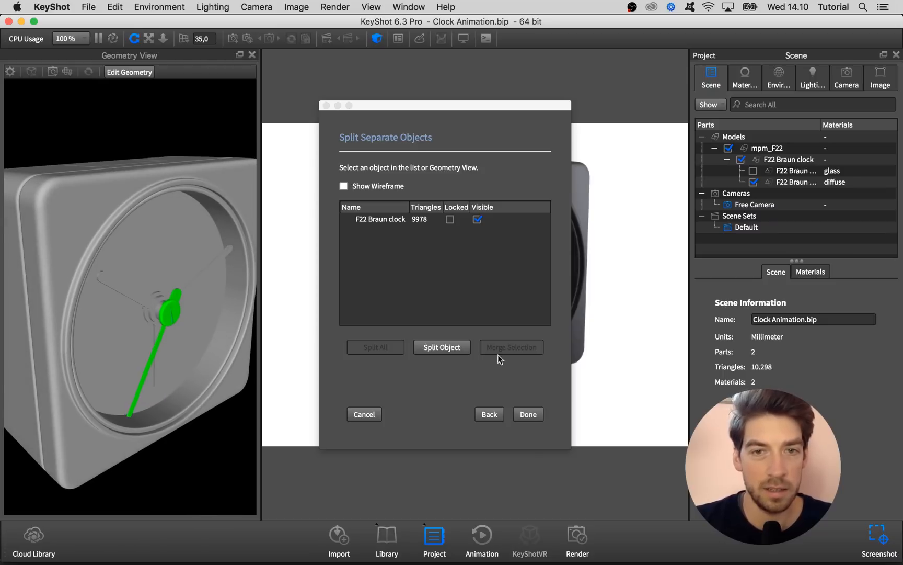
click(441, 347)
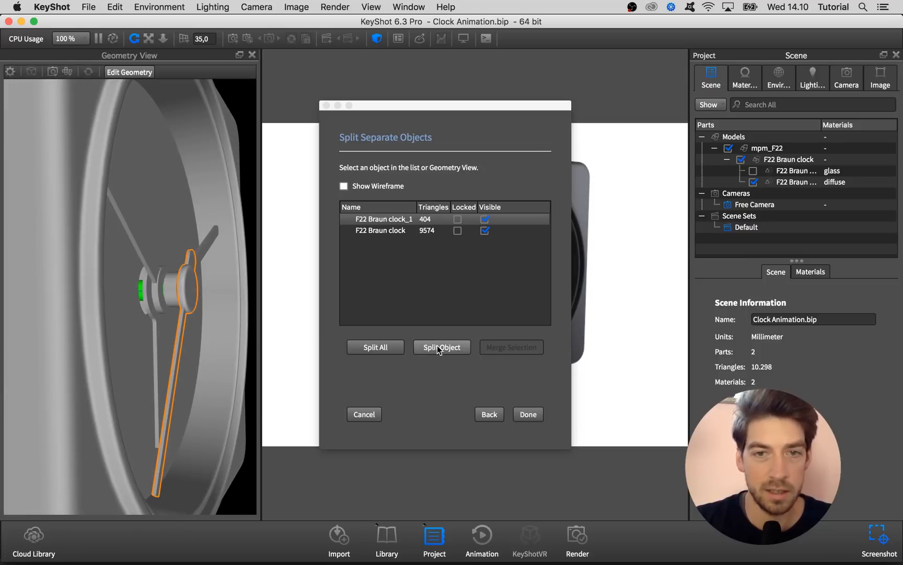
click(441, 347)
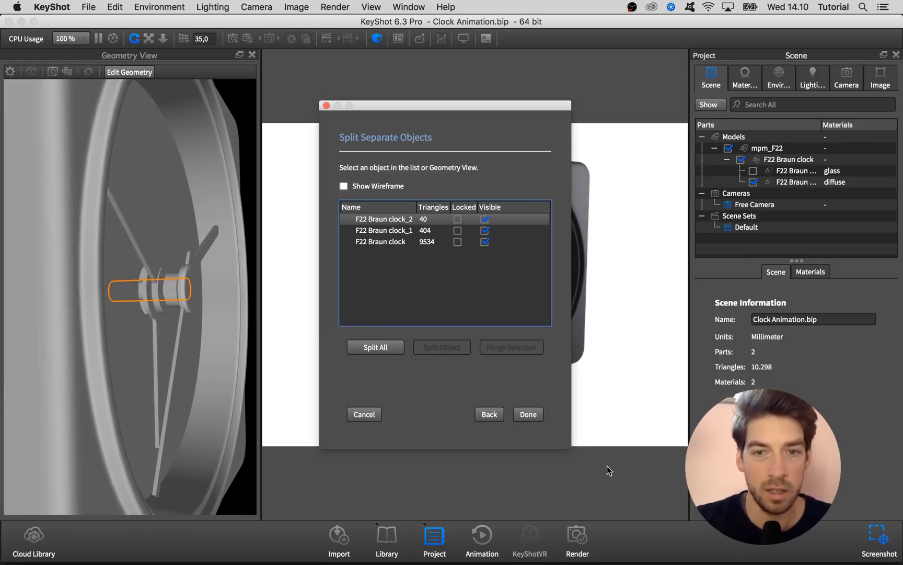
click(526, 413)
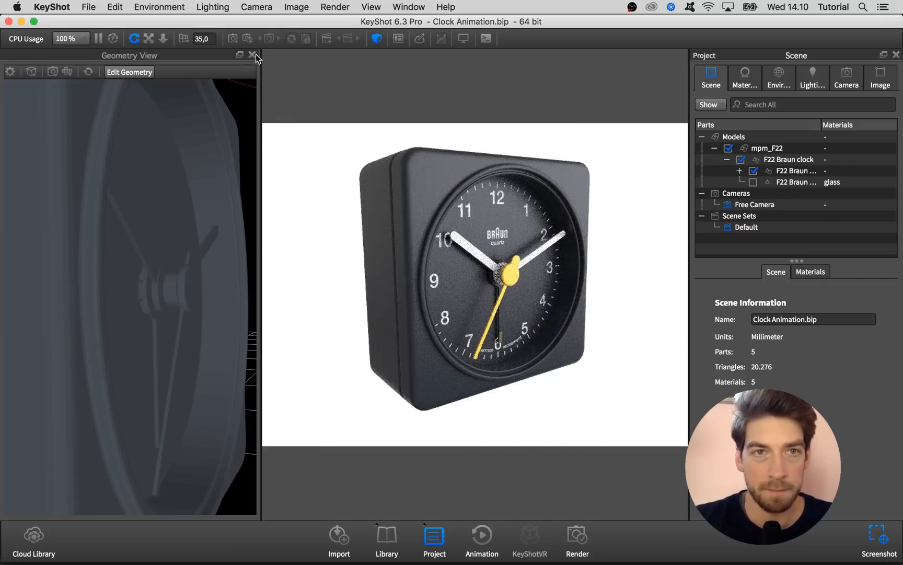
click(252, 55)
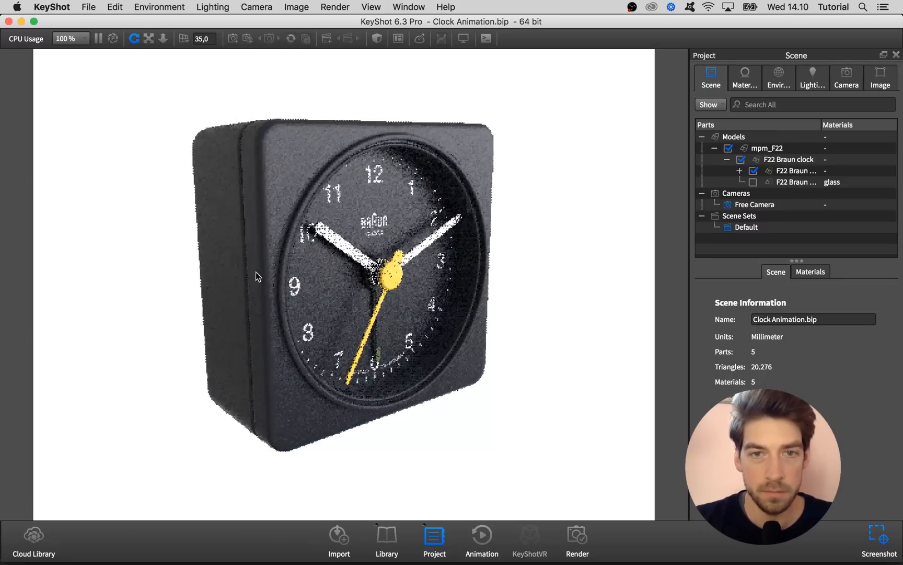
click(395, 281)
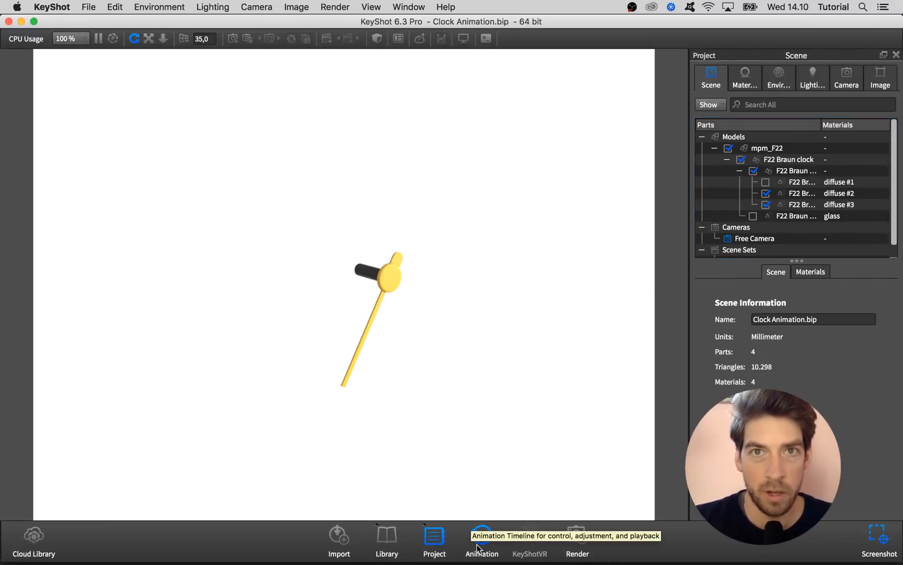
click(481, 538)
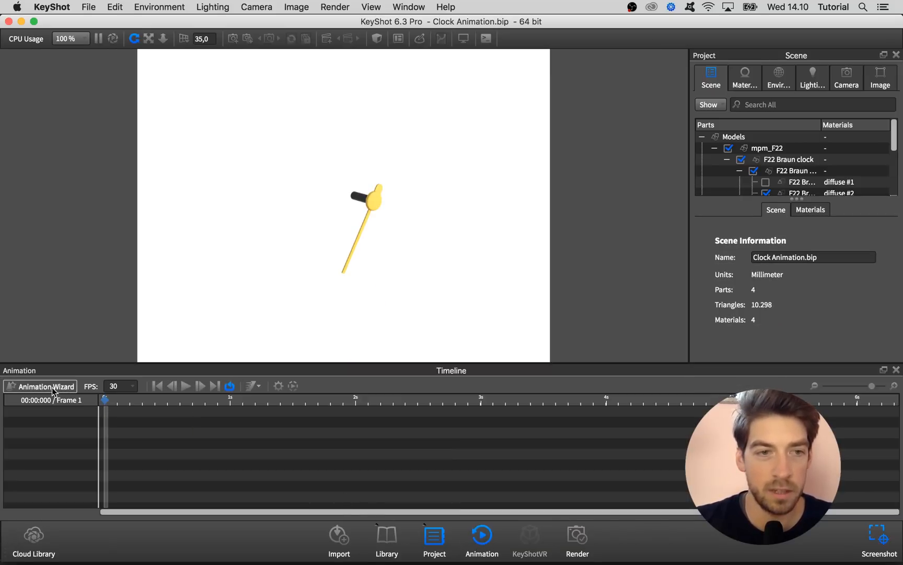
Step: Create a Rotation animation with the Animation Wizard targeting the yellow second hand
click(44, 386)
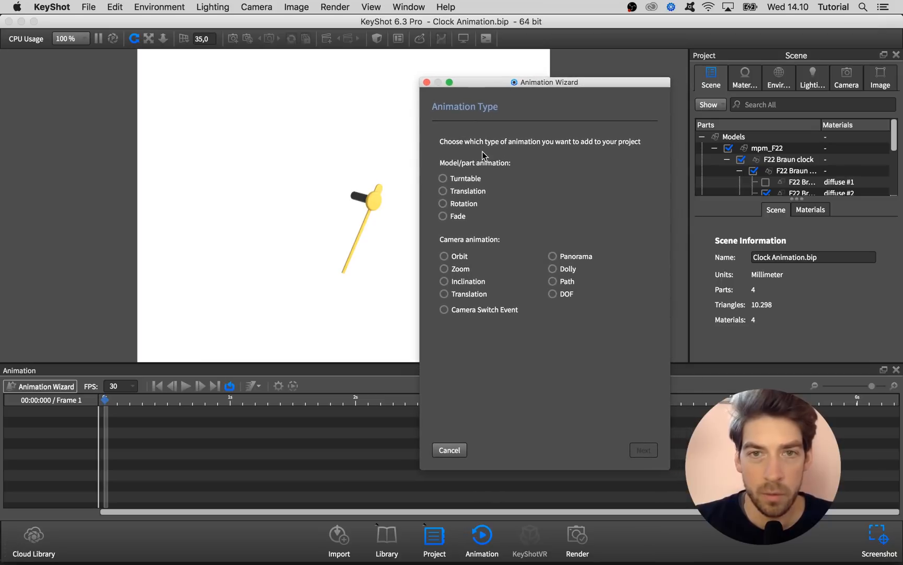
click(443, 203)
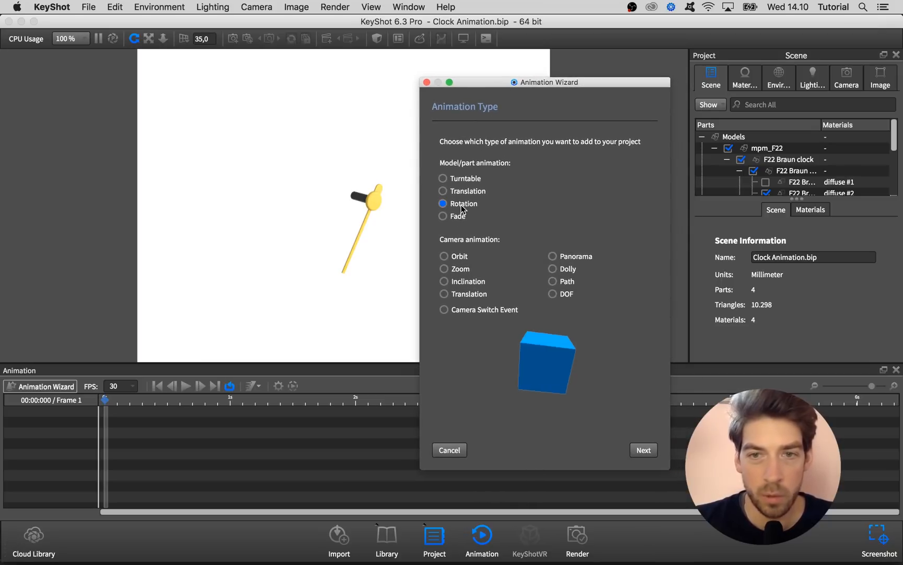
click(643, 450)
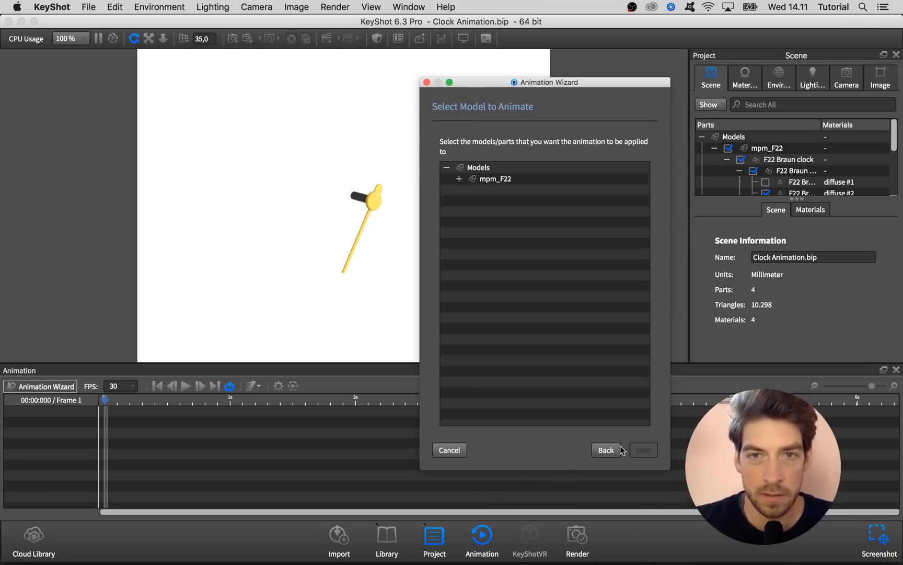
click(546, 224)
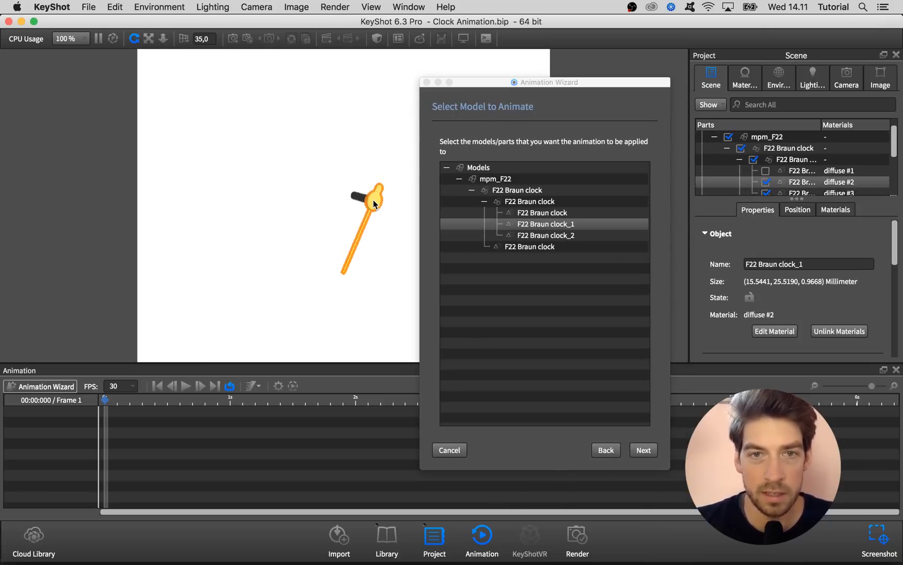
mouse_move(392, 227)
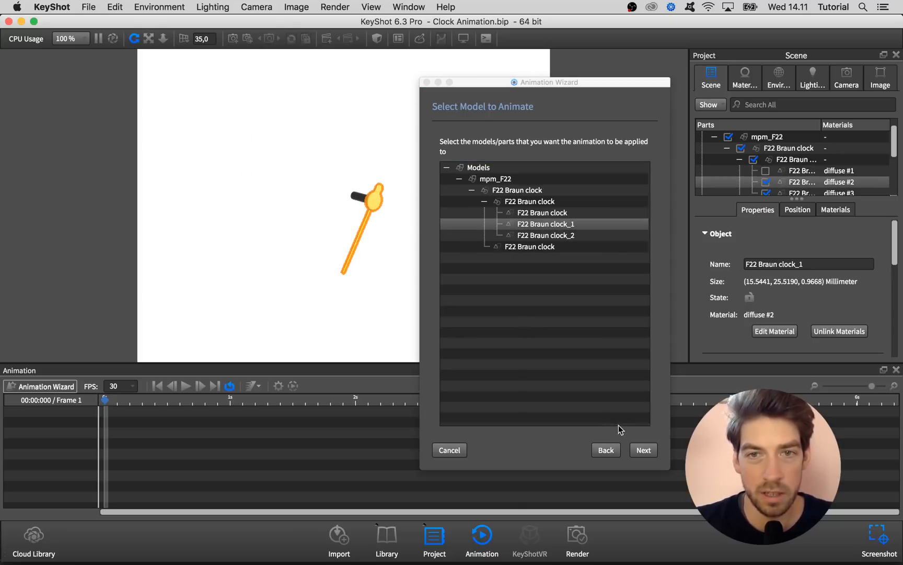
click(643, 450)
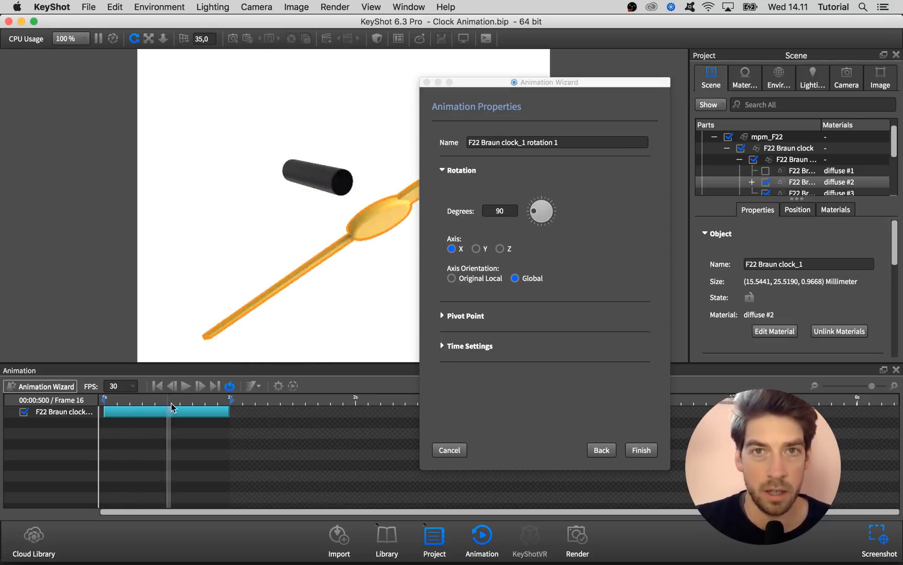
Step: Preview the rotation, switch its axis to Z, and expand the Pivot Point options
drag(168, 406, 123, 406)
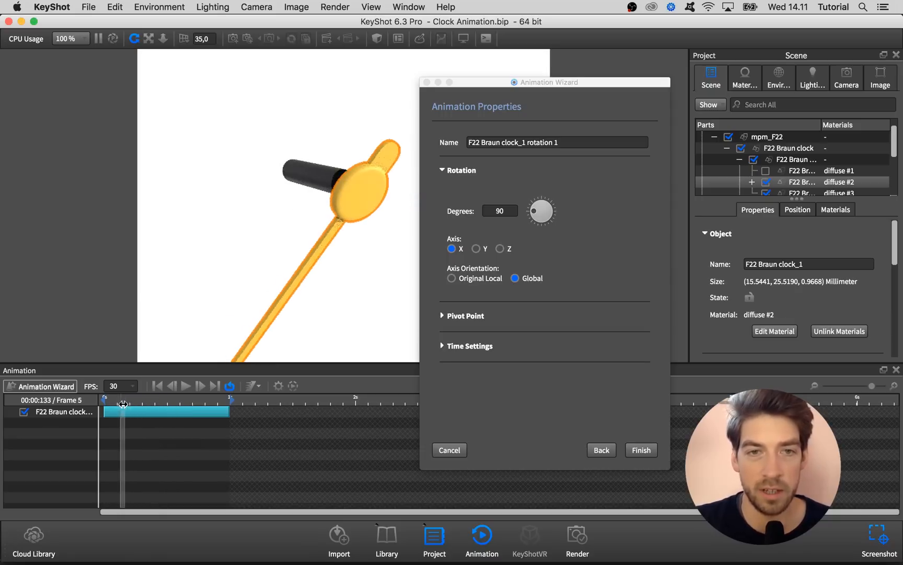
drag(123, 404, 208, 404)
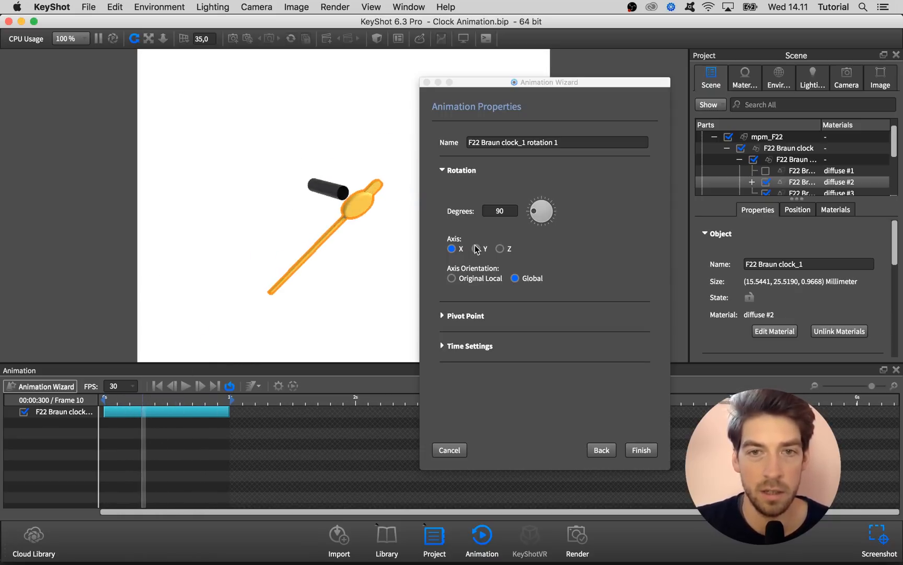
click(476, 249)
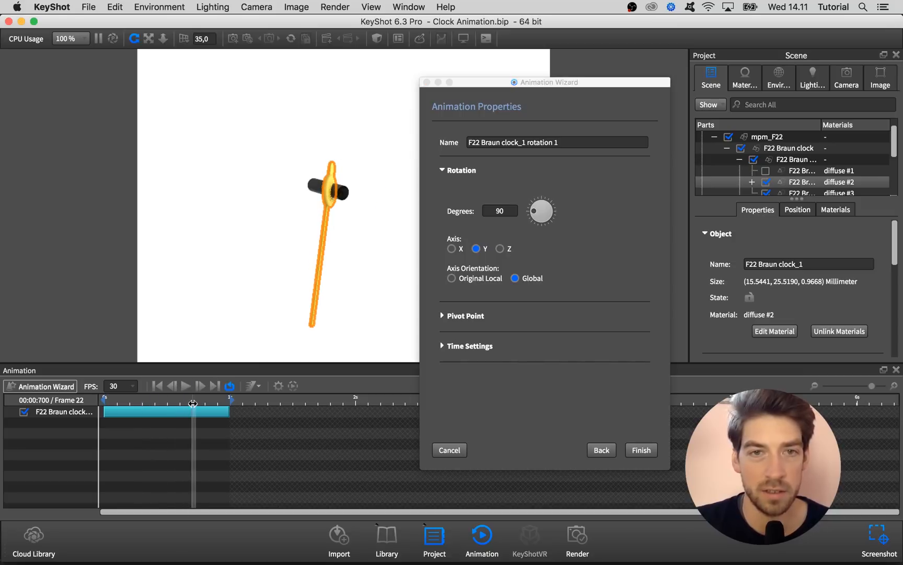
click(500, 249)
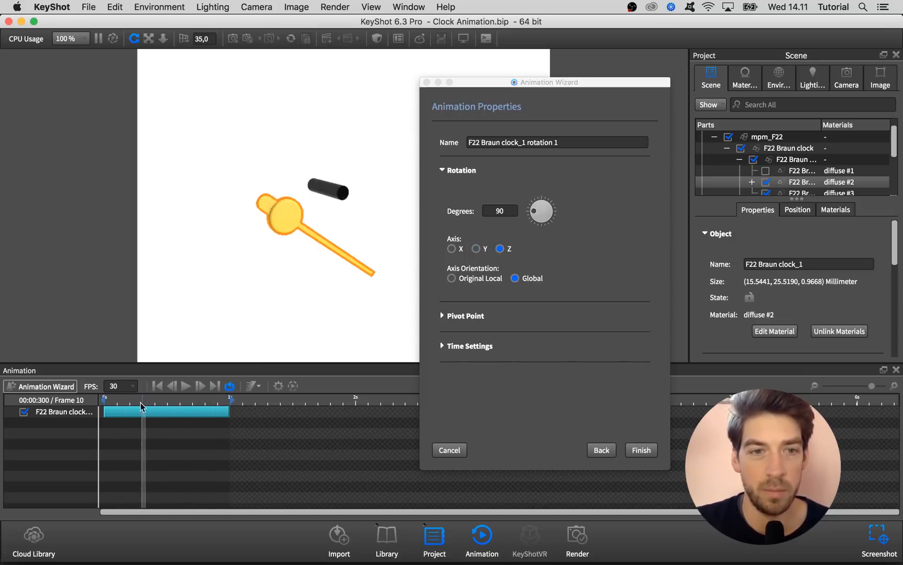
mouse_move(328, 247)
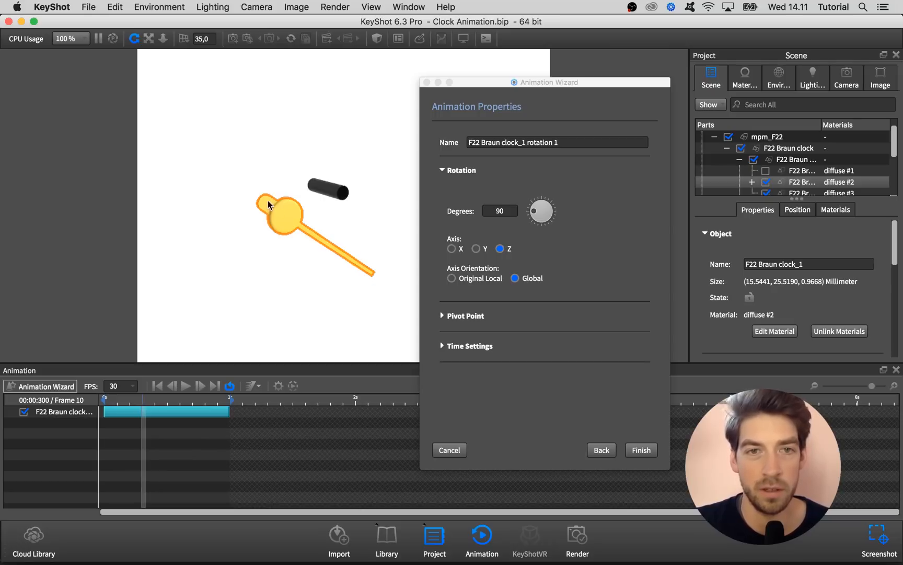
mouse_move(335, 253)
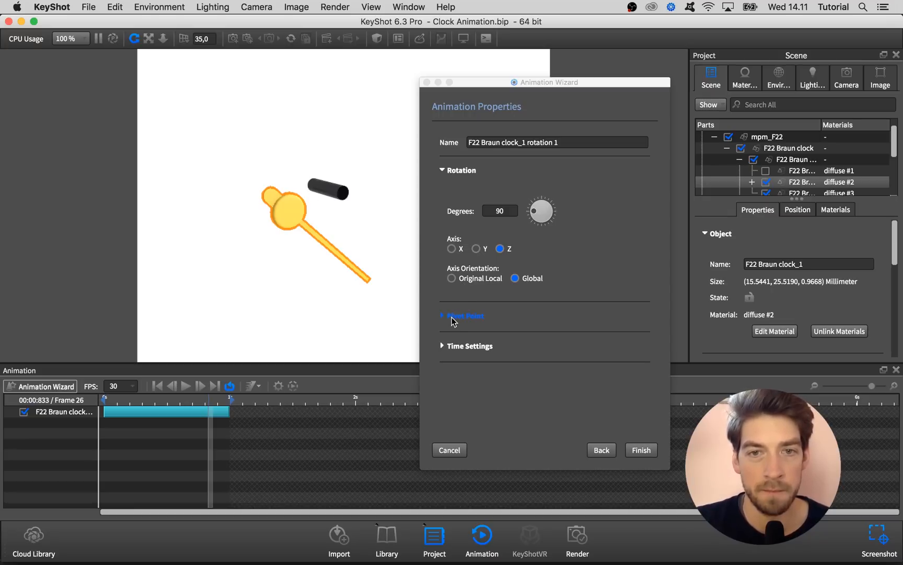
click(464, 316)
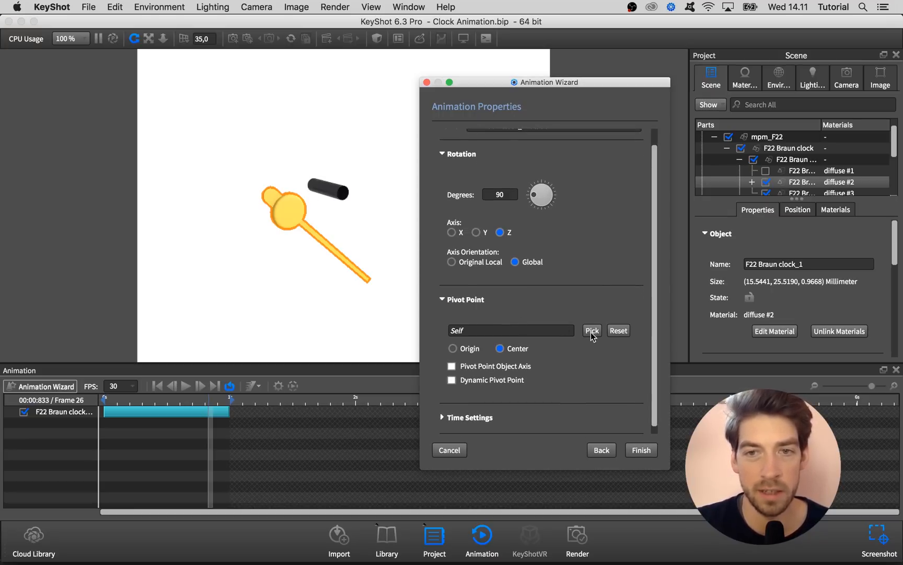
Step: Pivot the second hand on spindle part F22 Braun clock_2, rotating about Y
click(592, 330)
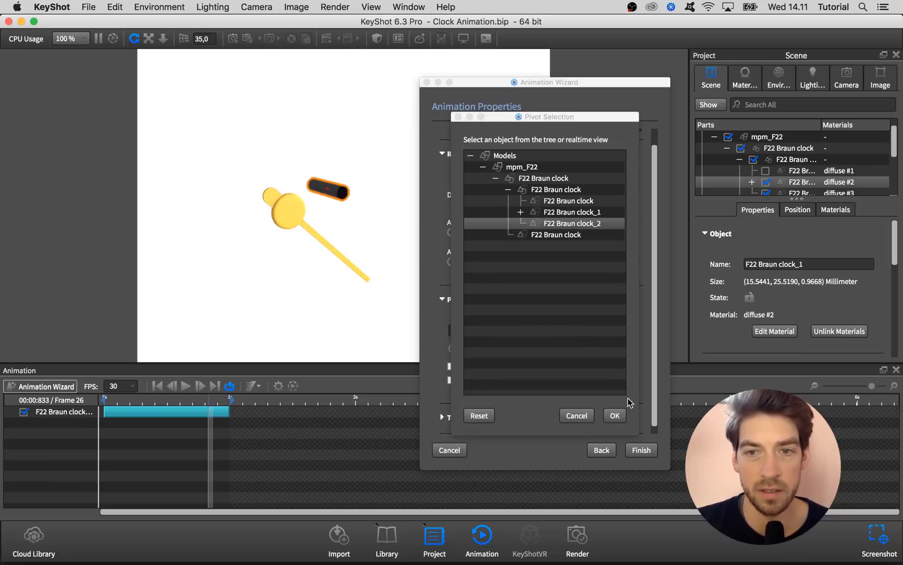
click(613, 416)
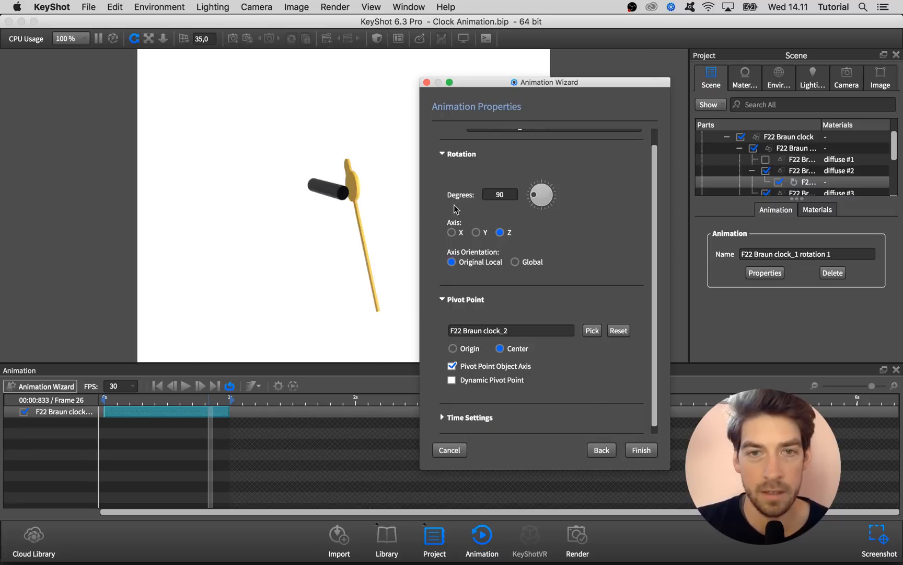
mouse_move(339, 199)
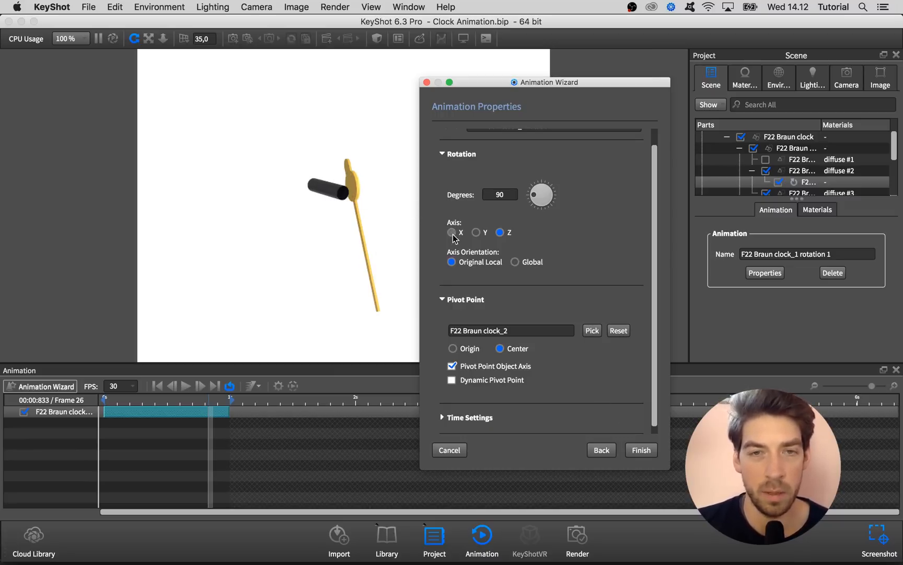
click(476, 232)
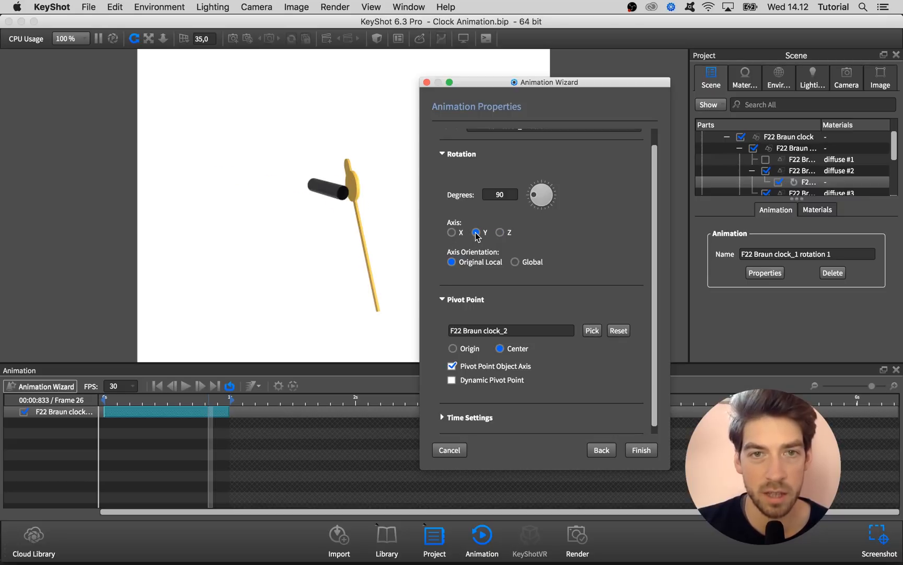
click(477, 232)
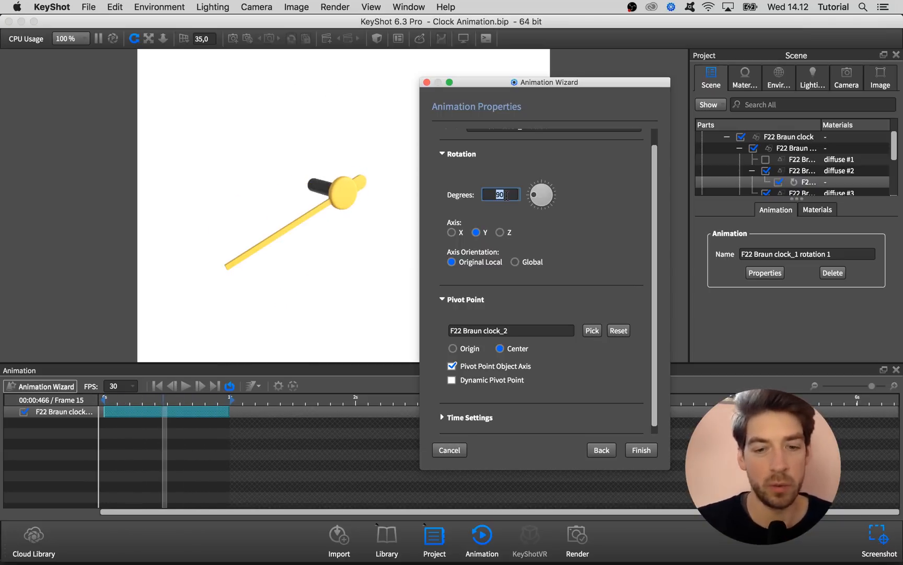
Step: Set the rotation to 6 degrees and finish the Animation Wizard
text(6)
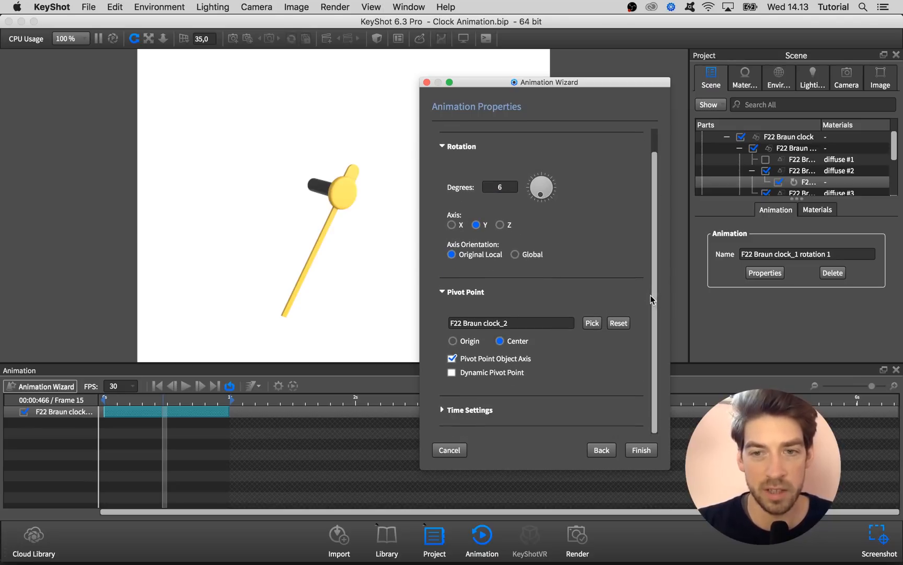
click(642, 450)
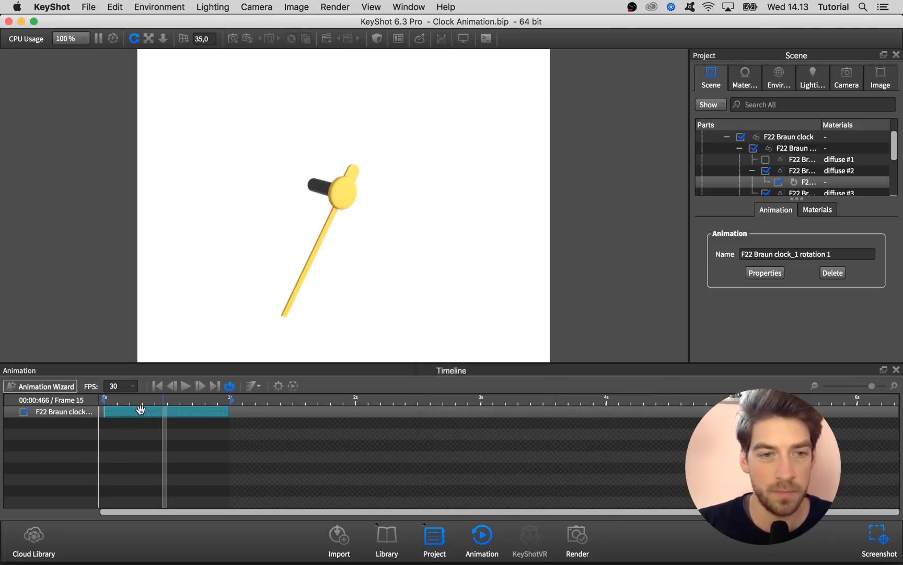
Step: Trim the second-hand rotation to start at 0.933 s, spanning frames 29–31
drag(141, 400, 109, 400)
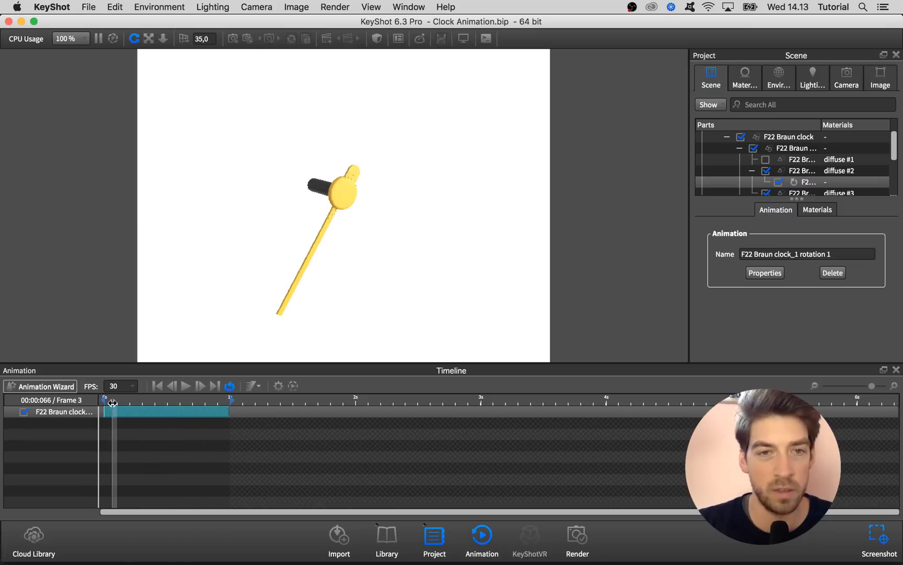
drag(109, 401, 225, 402)
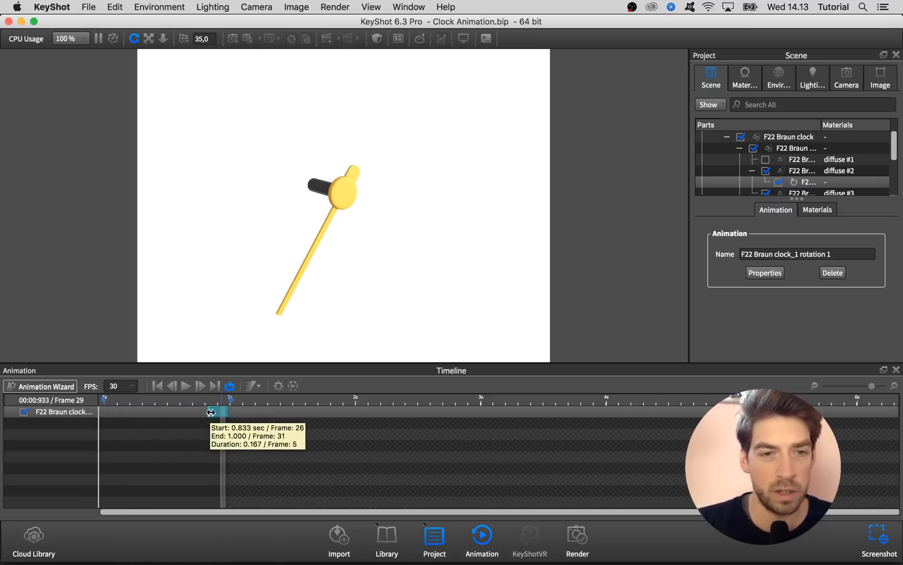
drag(211, 411, 224, 412)
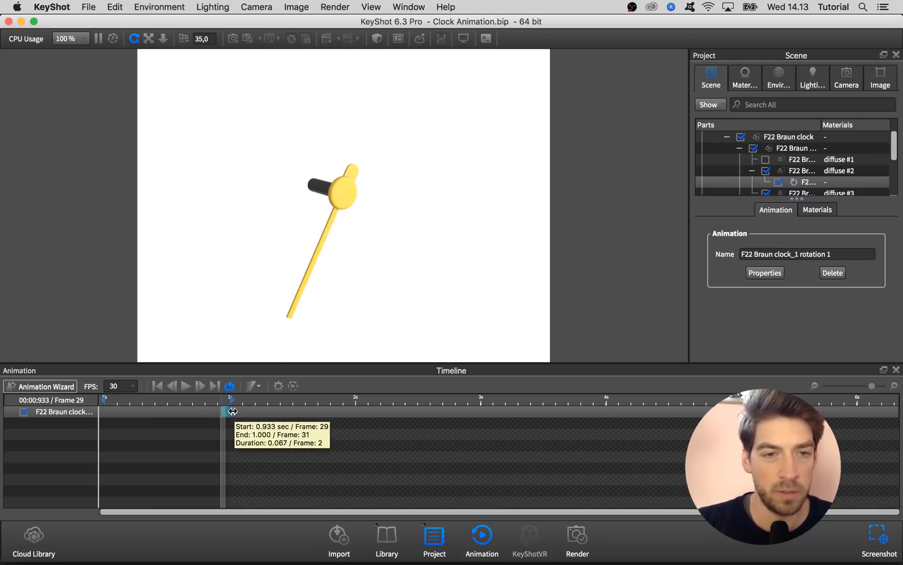
drag(858, 386, 876, 386)
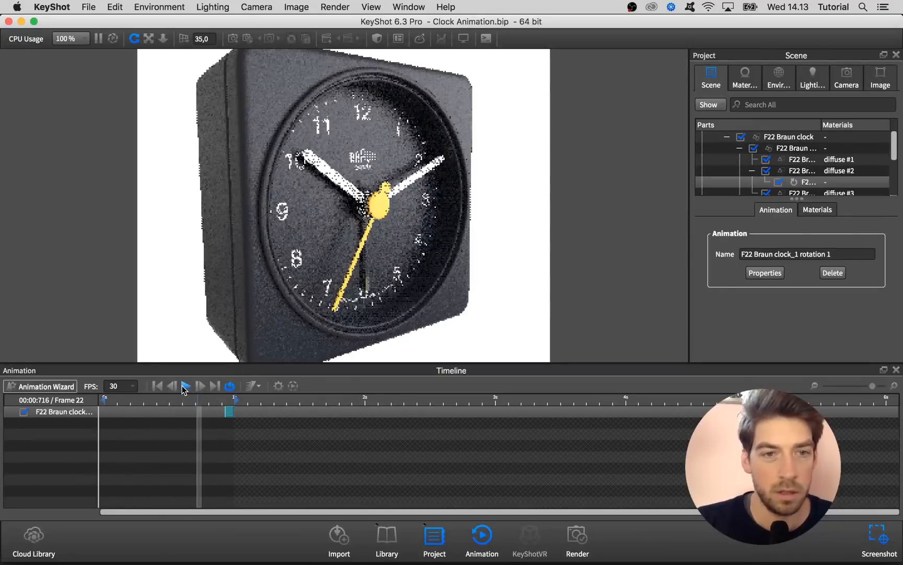
Step: Group the second-hand rotation into a folder and add a fourth rotation near 4 s
right_click(63, 411)
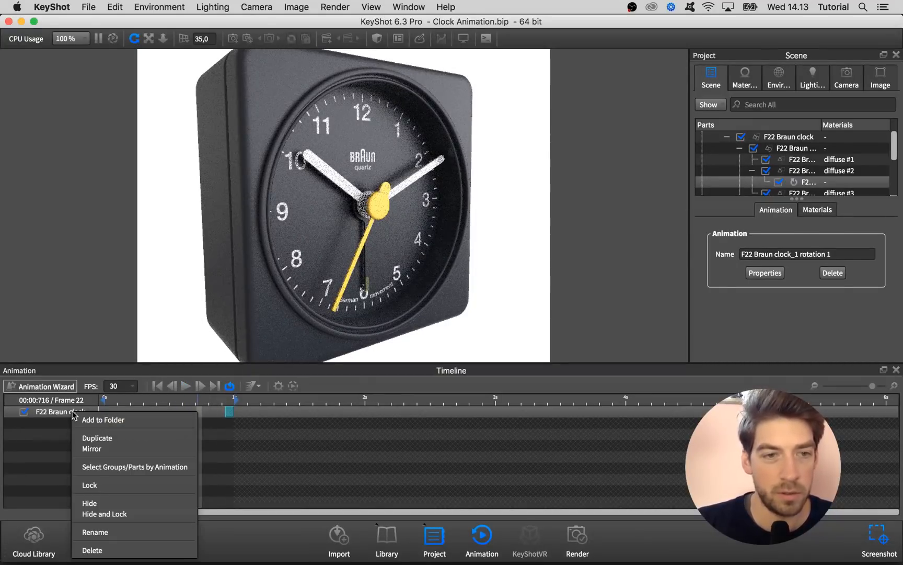
click(97, 439)
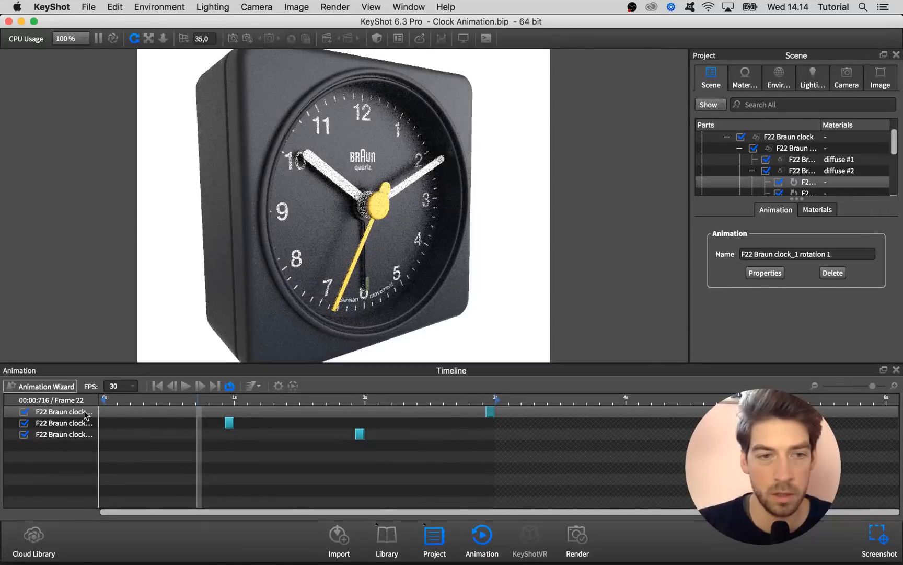
right_click(63, 412)
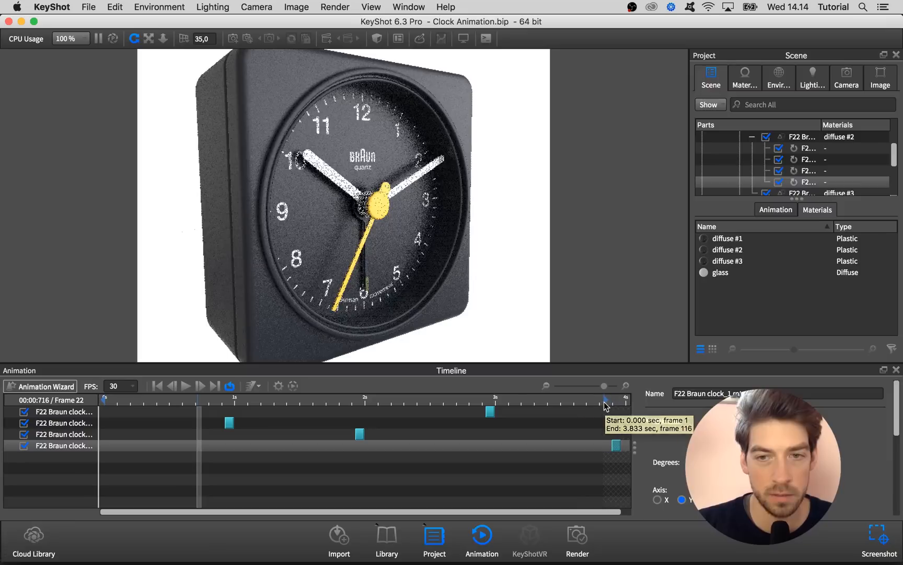
click(186, 385)
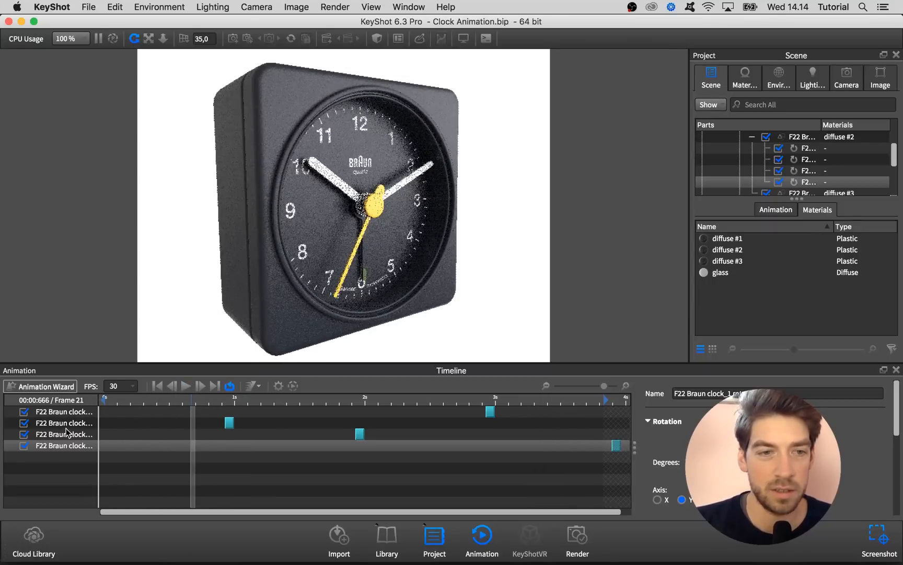
Step: Delete the extra second-hand rotation tracks, leaving only the one-second tick
right_click(64, 446)
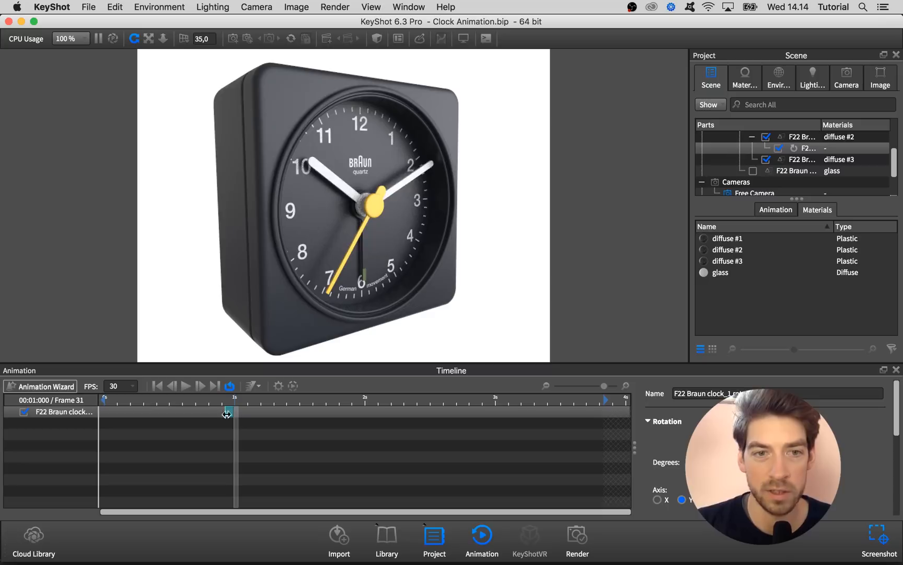
mouse_move(227, 412)
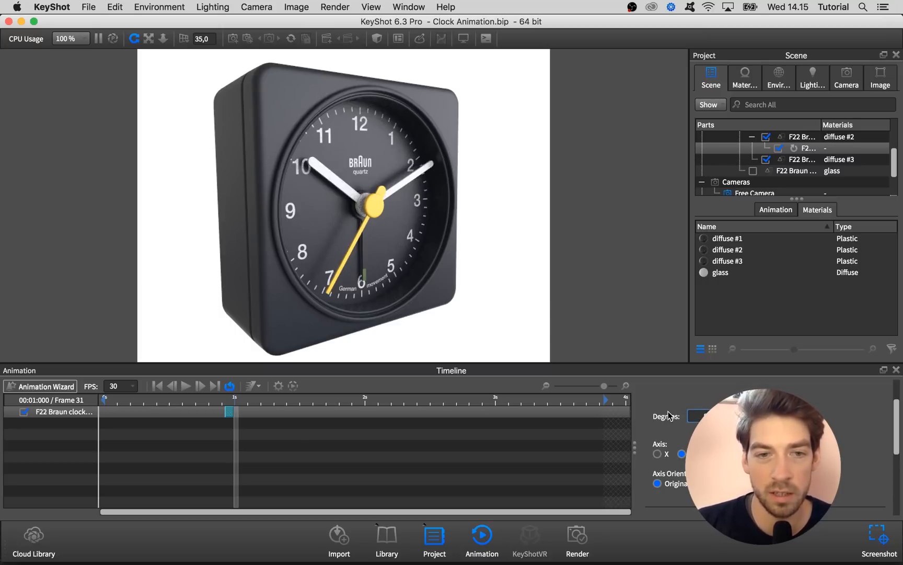
right_click(64, 412)
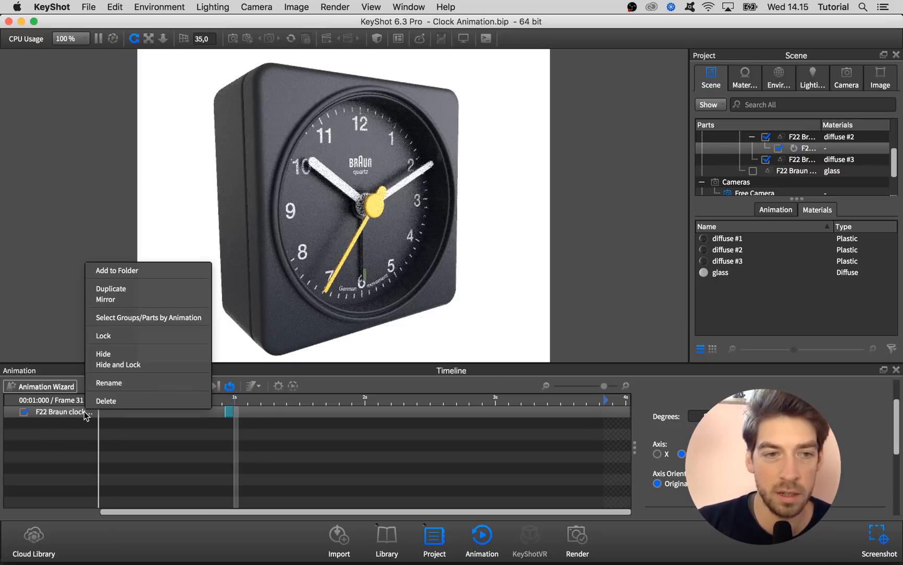
mouse_move(110, 289)
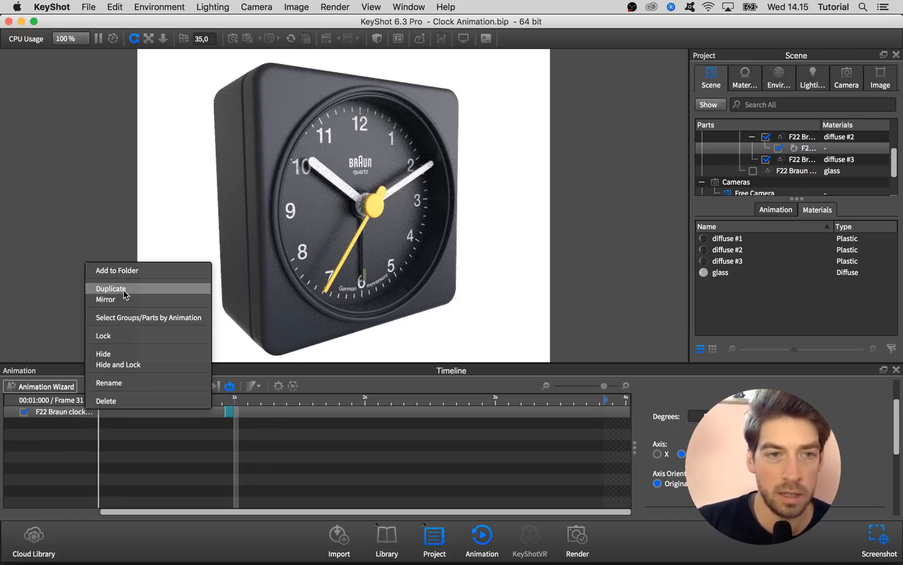
Step: Duplicate the one-second rotation and shift the copy just after the first tick for overshoot
click(111, 288)
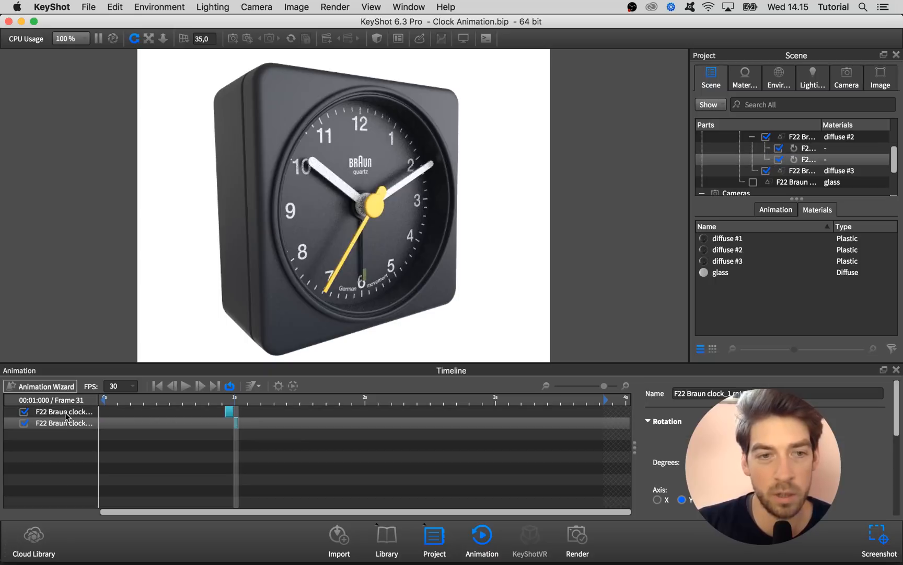
drag(233, 399, 227, 399)
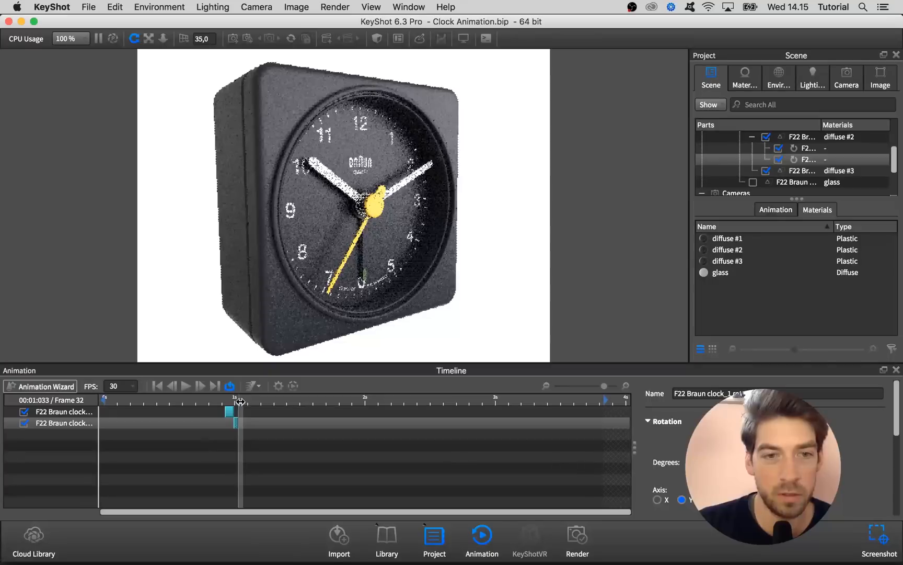
click(186, 386)
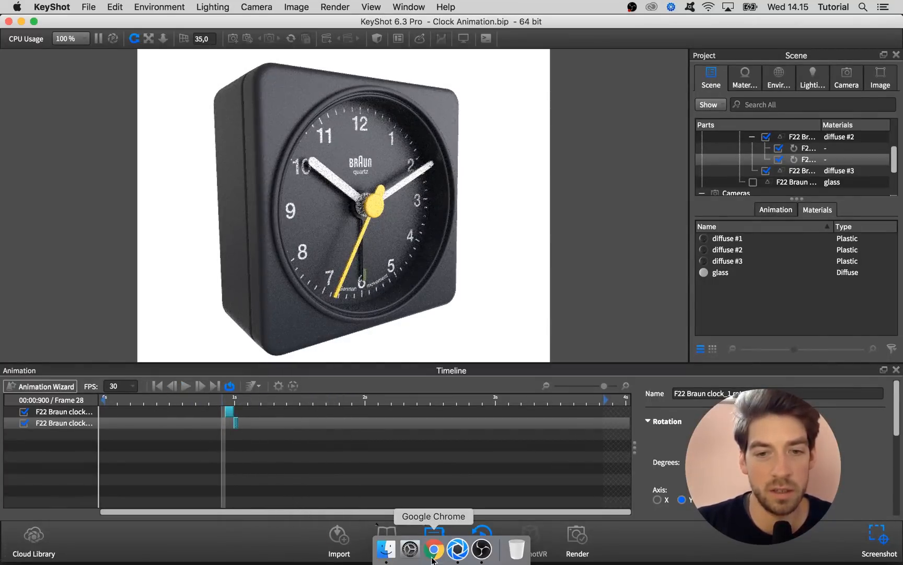
click(434, 548)
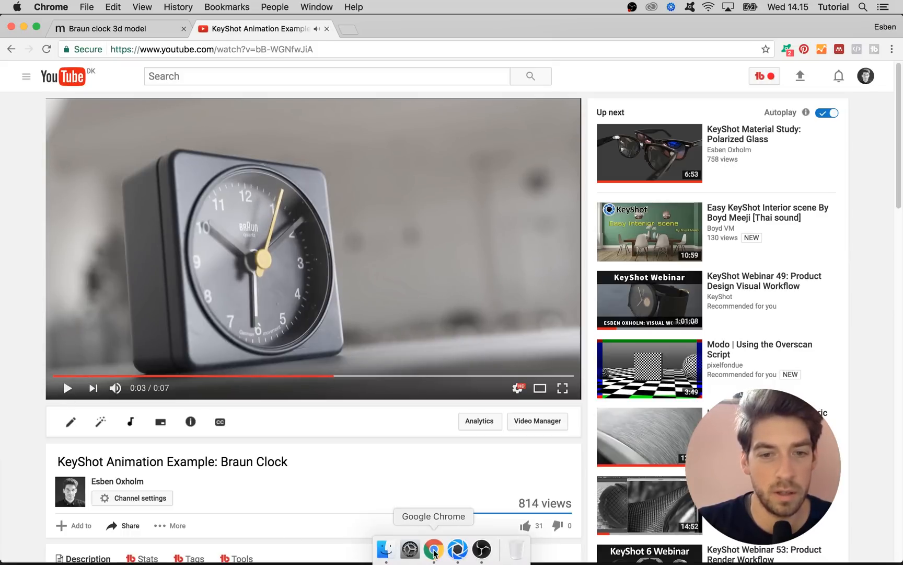
Step: Watch the KeyShot Braun Clock example video in Chrome, then return to KeyShot
click(458, 548)
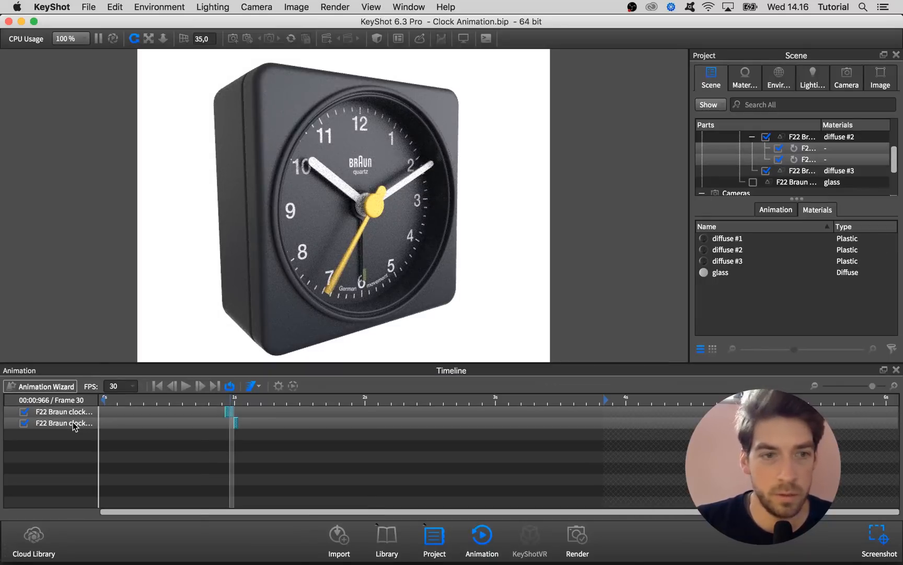
Step: Group both rotation tracks into a '1sec' folder and duplicate it to tick at two seconds
right_click(64, 422)
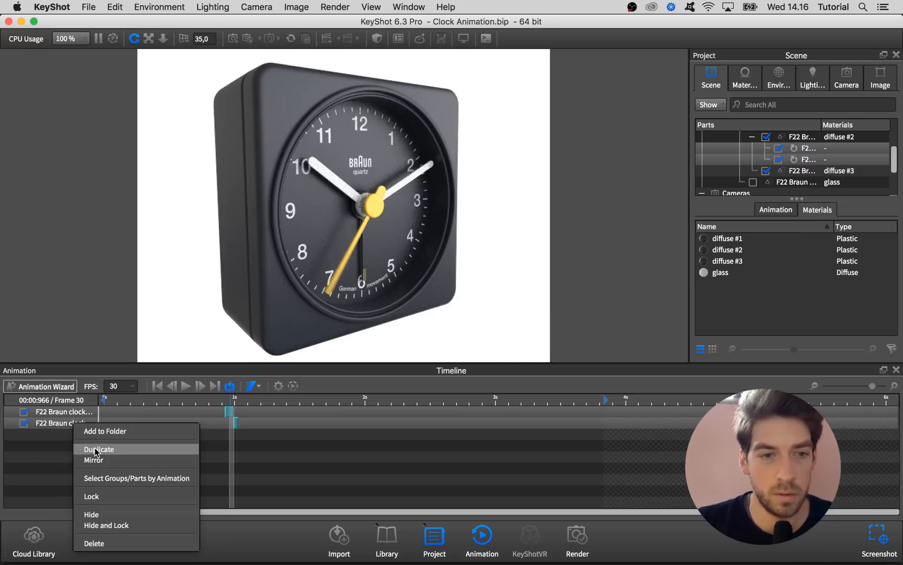
click(105, 431)
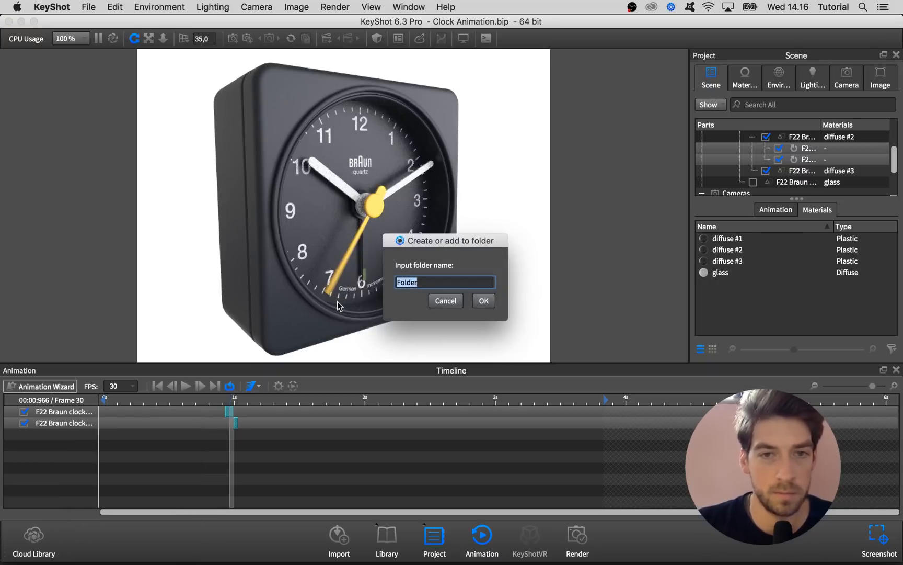
click(483, 300)
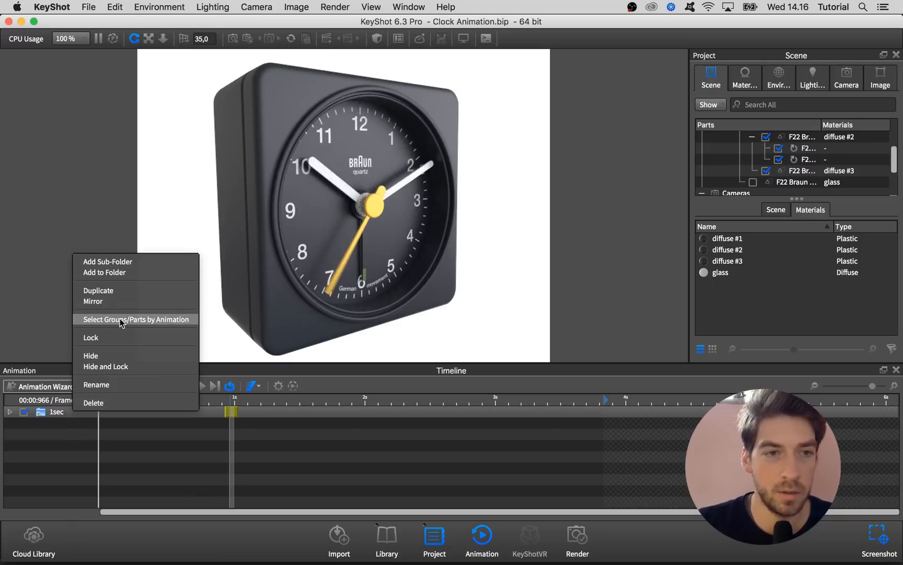
click(98, 293)
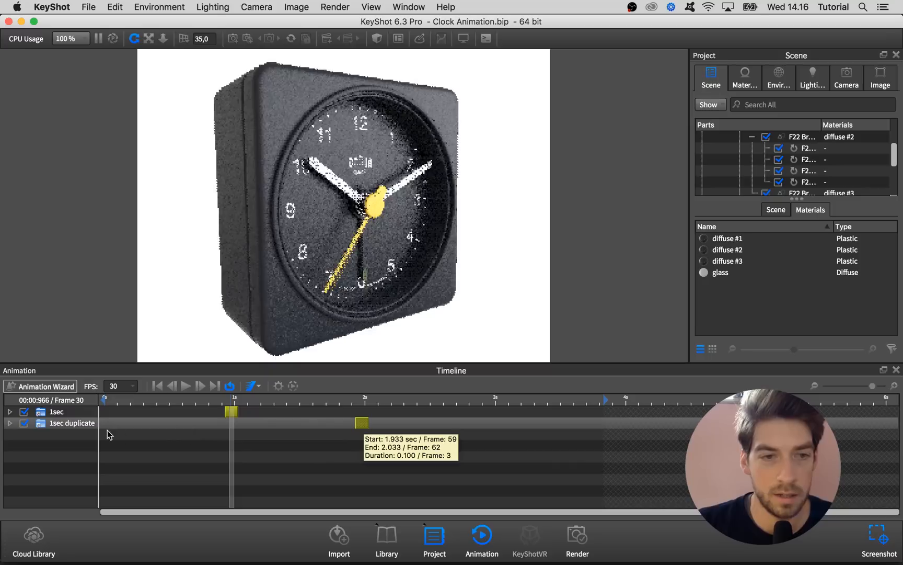
Step: Add two more '1sec' folder copies, placing them at three and four seconds
right_click(69, 423)
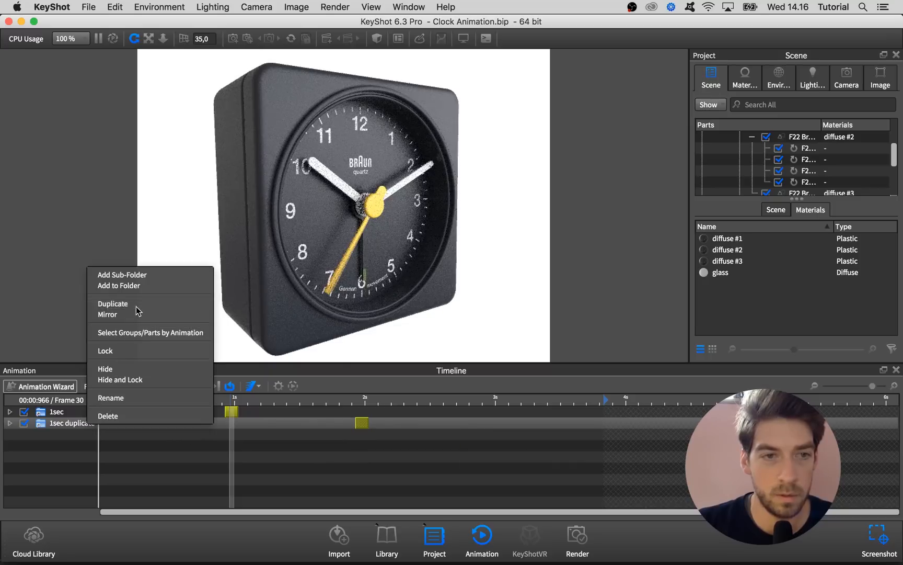
click(113, 303)
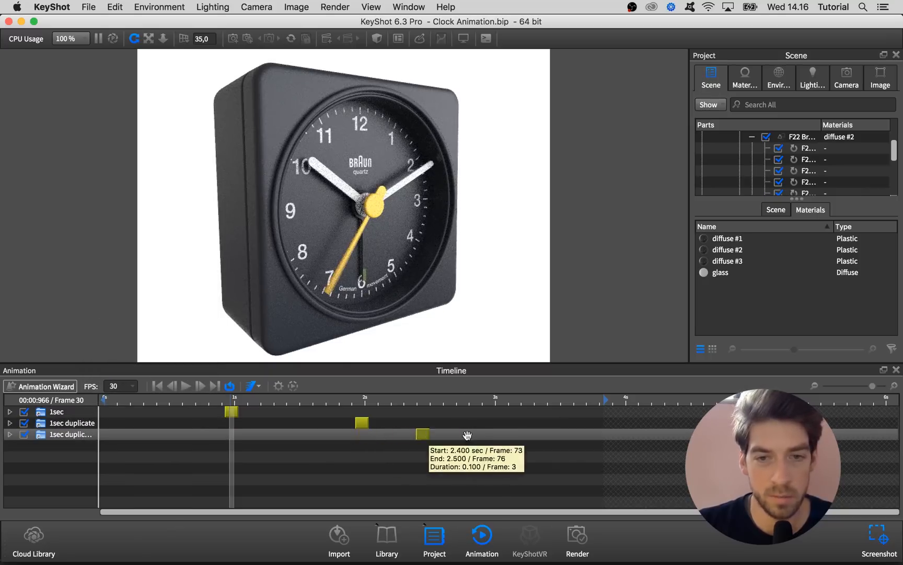
drag(420, 434, 492, 434)
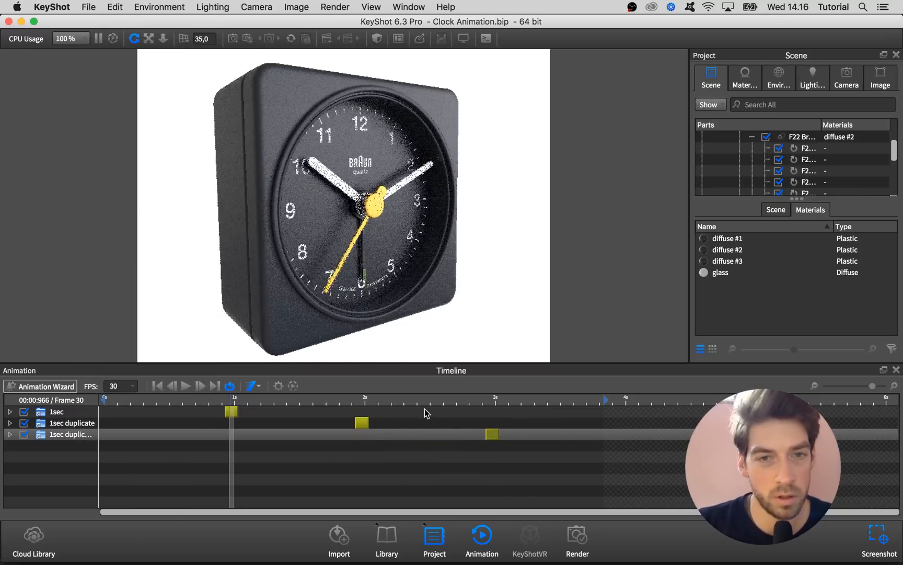
right_click(69, 423)
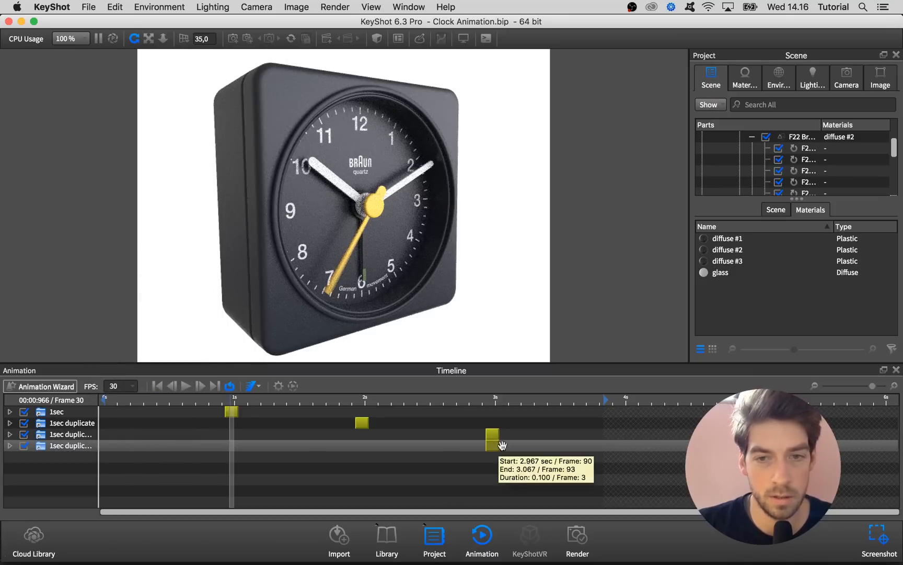
click(185, 385)
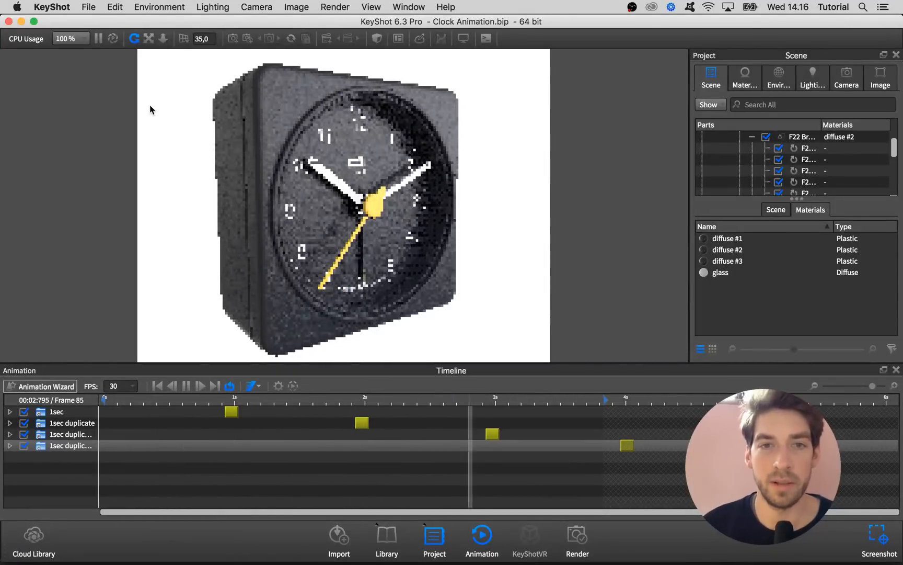
Step: Resume the real-time render to preview the ticking second hand
click(134, 39)
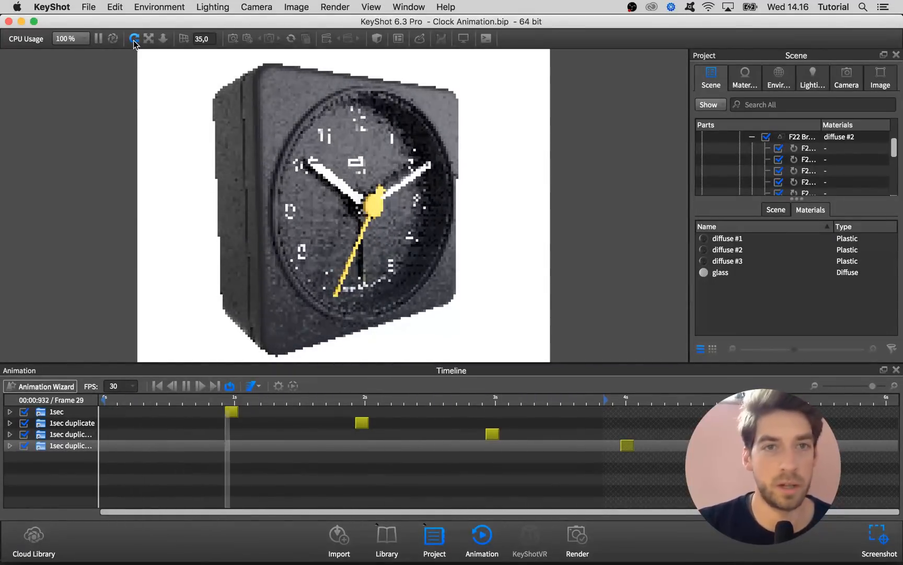
click(98, 39)
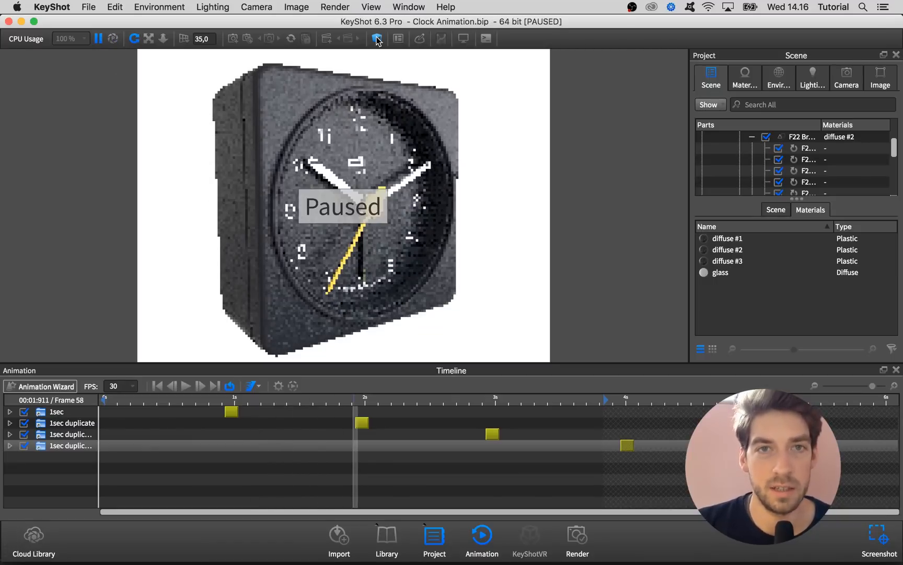
click(377, 39)
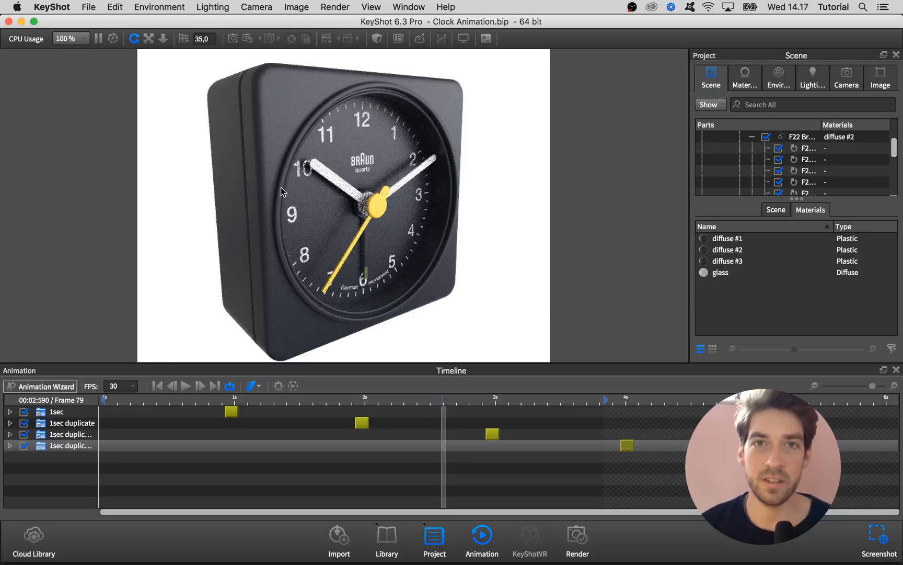